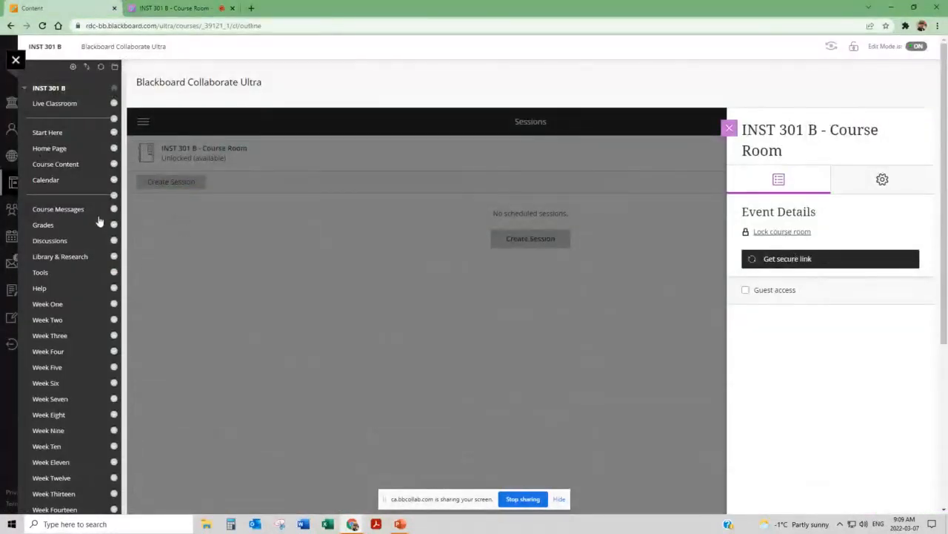
mouse_move(296, 252)
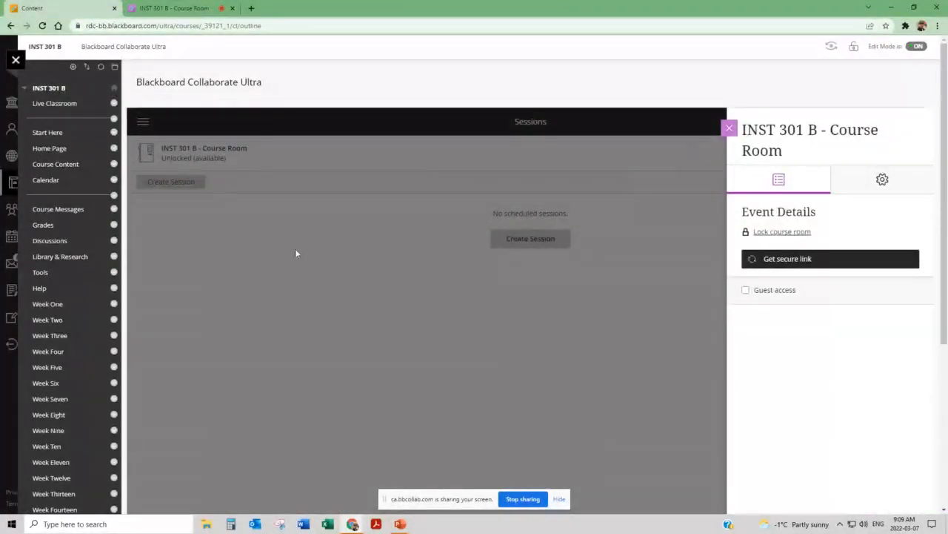
mouse_move(69, 103)
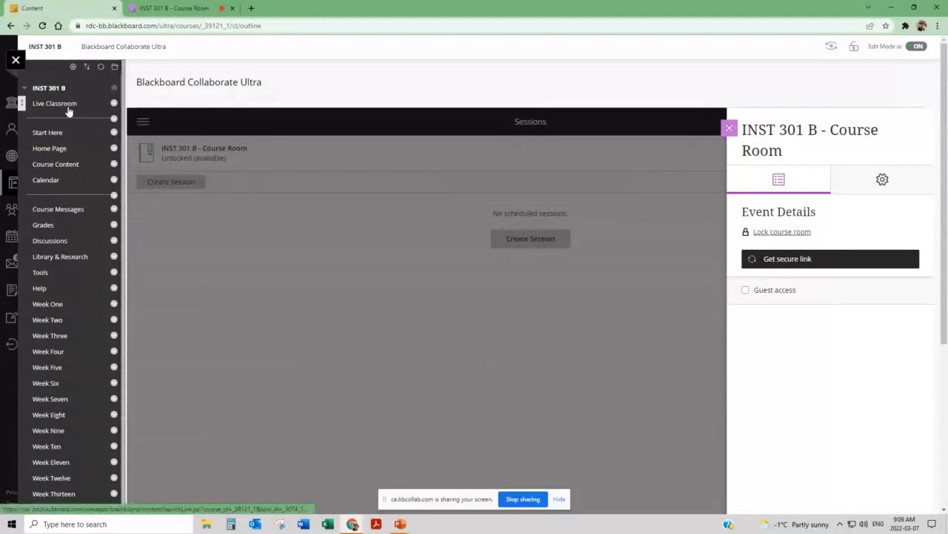
- Show the Start Here welcome message with its handout and overview attachments
left_click(47, 132)
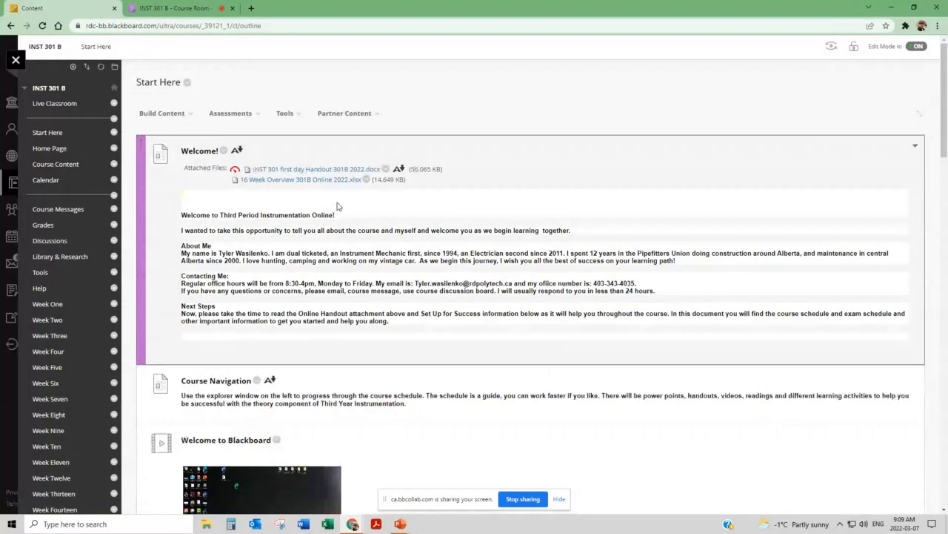
scroll("down", 3)
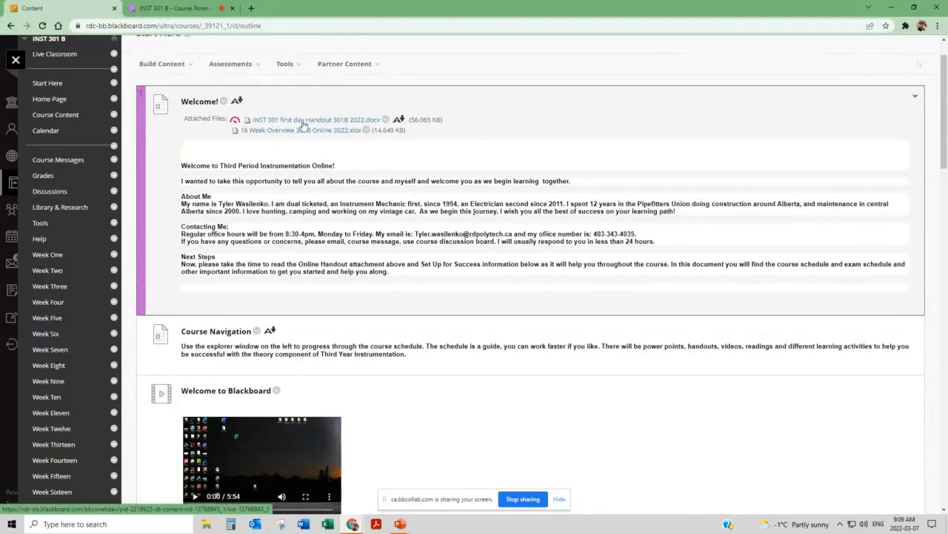
mouse_move(303, 143)
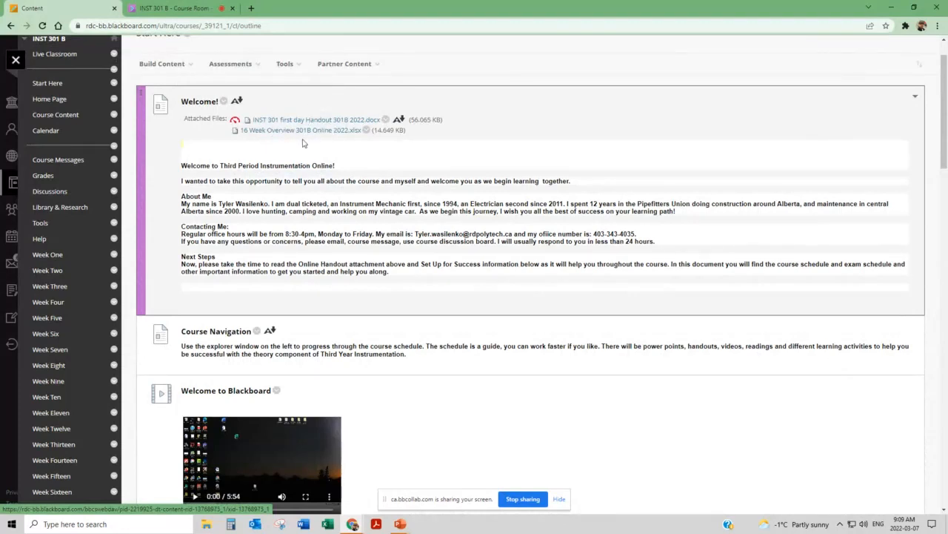
mouse_move(297, 131)
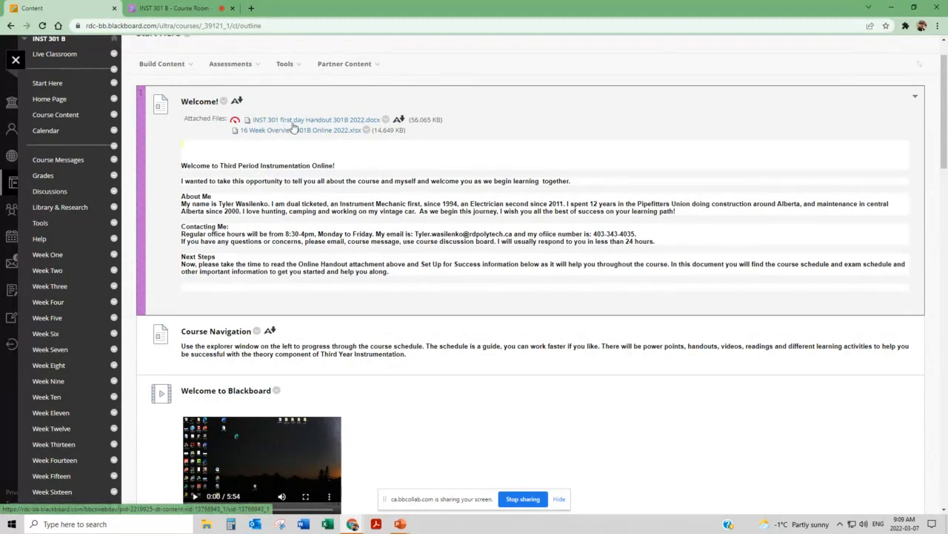
mouse_move(295, 130)
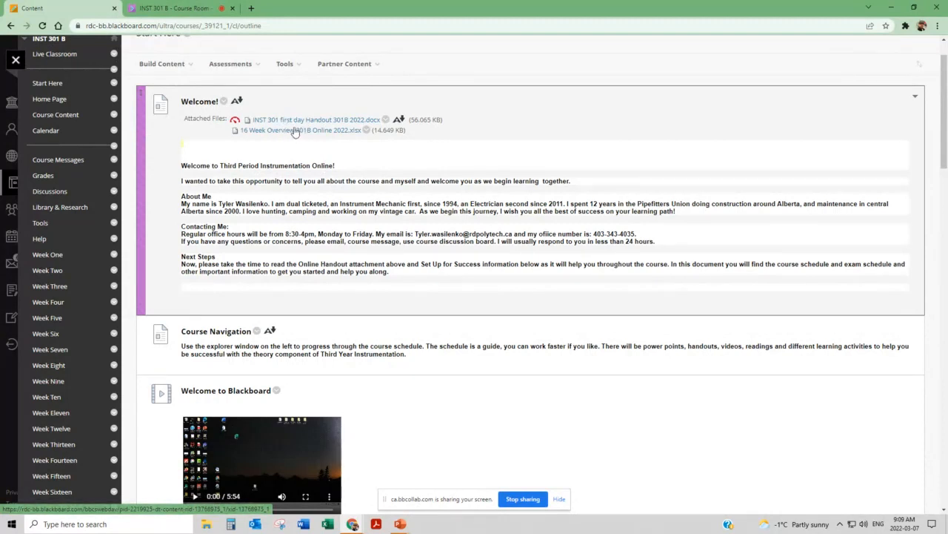
mouse_move(310, 132)
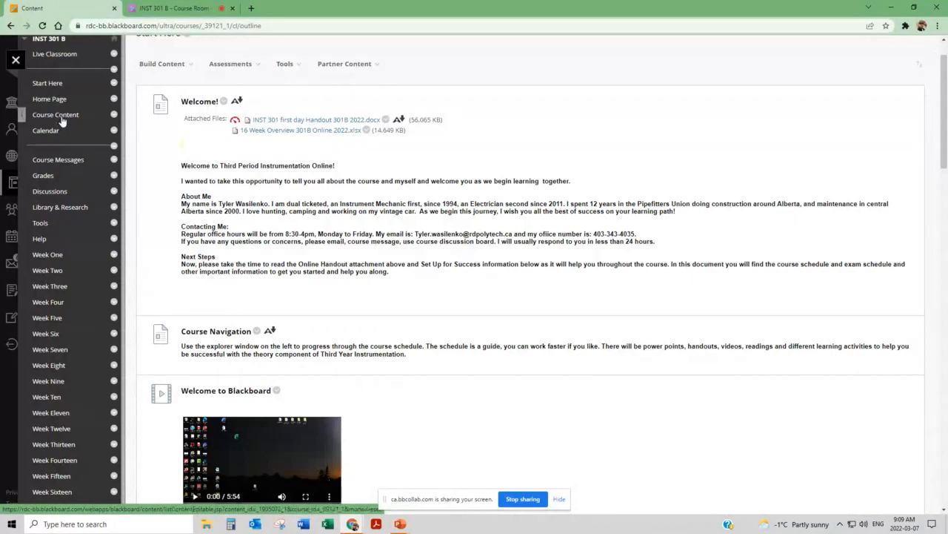
- Show the Course Content listing with Kahoots Questions, Powerpoints, Worksheets, Videos and All Exam answers
left_click(55, 115)
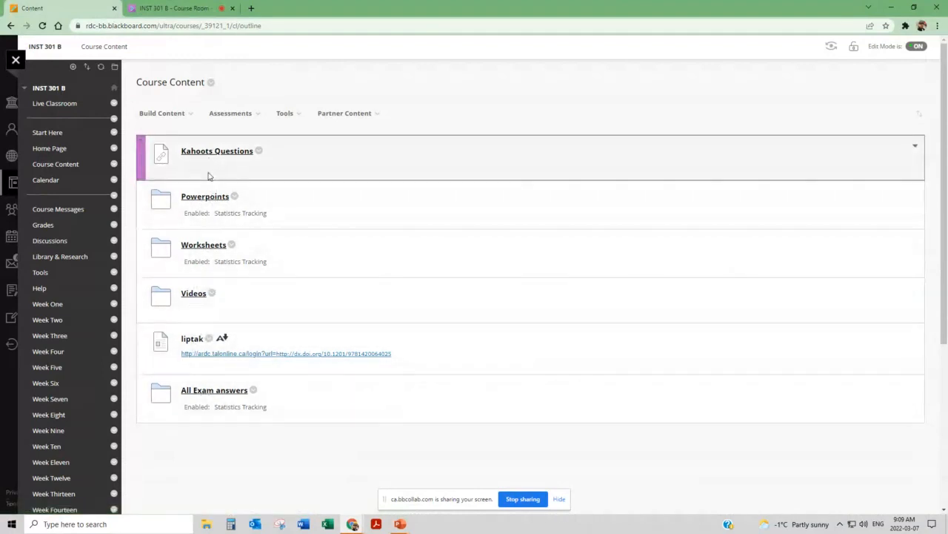
left_click(205, 196)
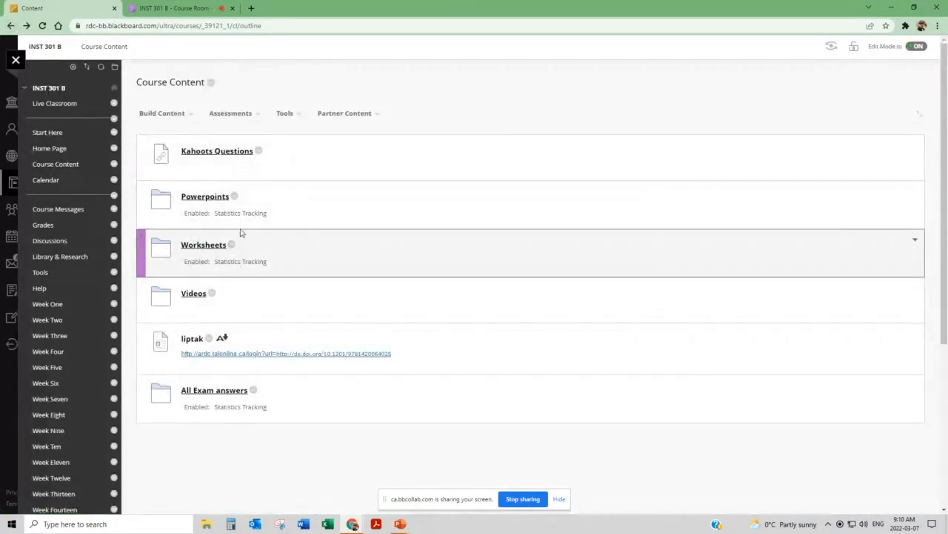
mouse_move(191, 235)
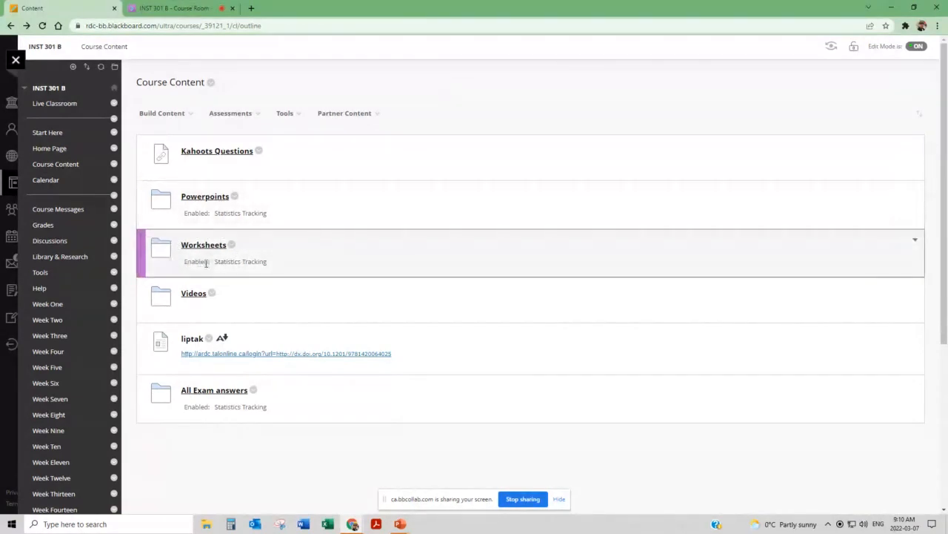
mouse_move(200, 272)
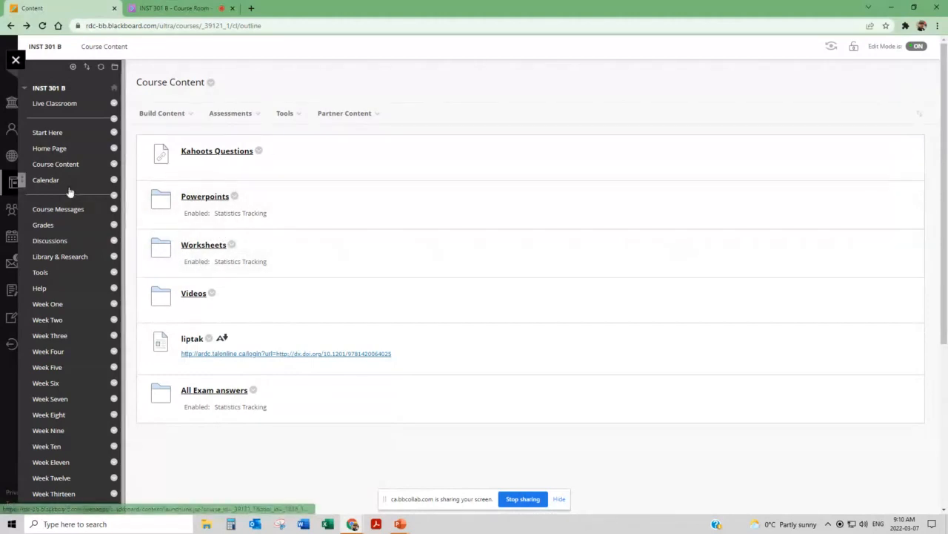
mouse_move(46, 179)
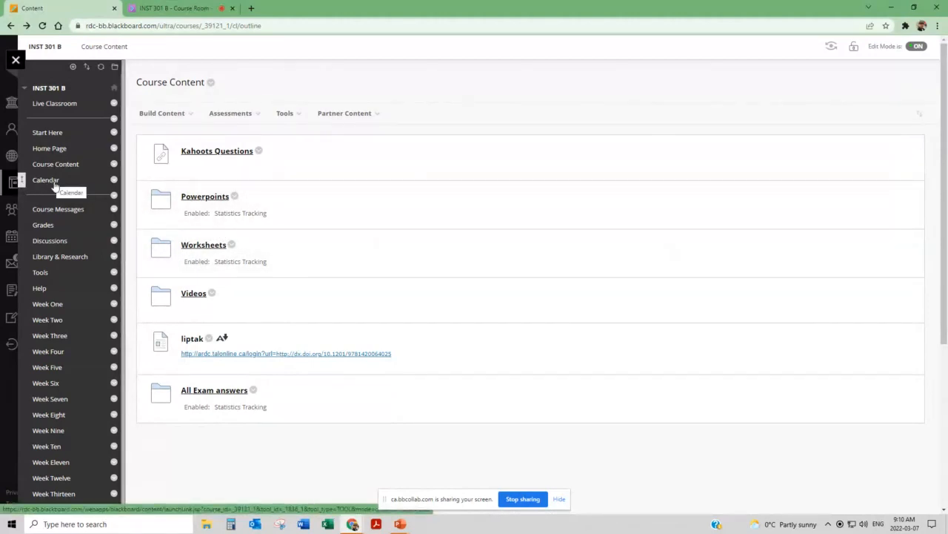
- Review the March 2022 course calendar with lab weeks and exam entries
left_click(46, 179)
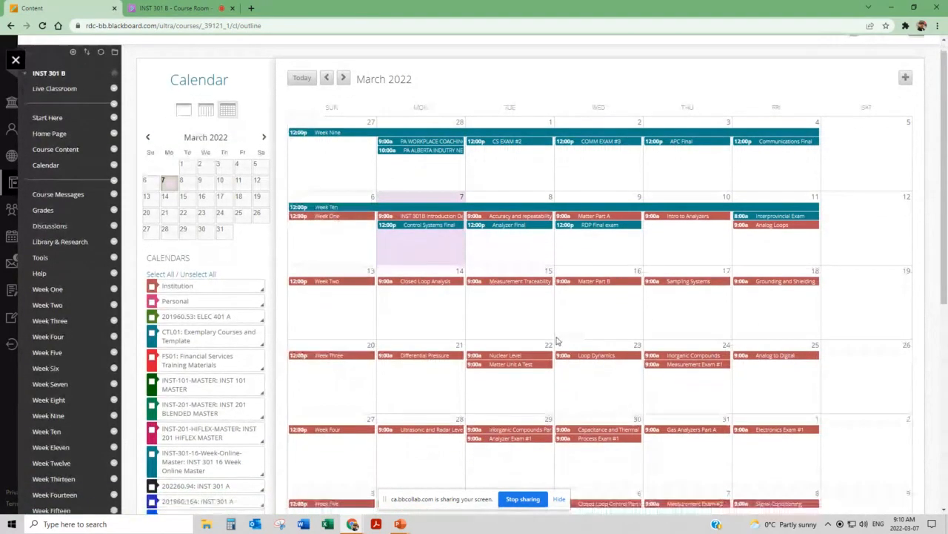
scroll("down", 3)
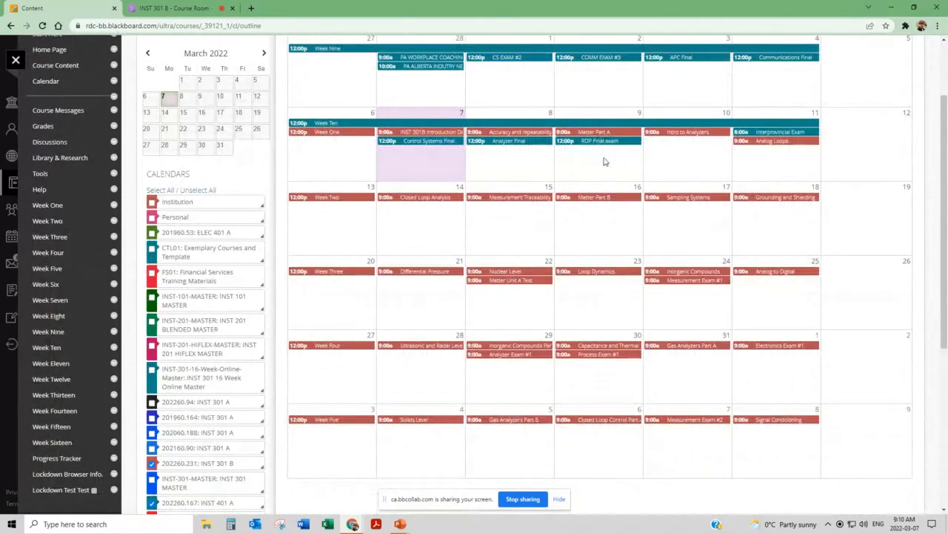
mouse_move(605, 183)
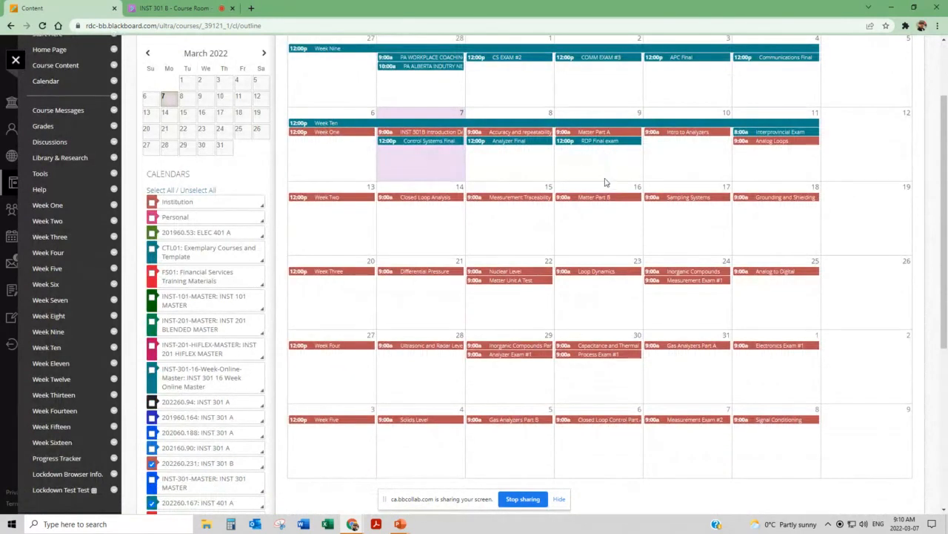
mouse_move(592, 241)
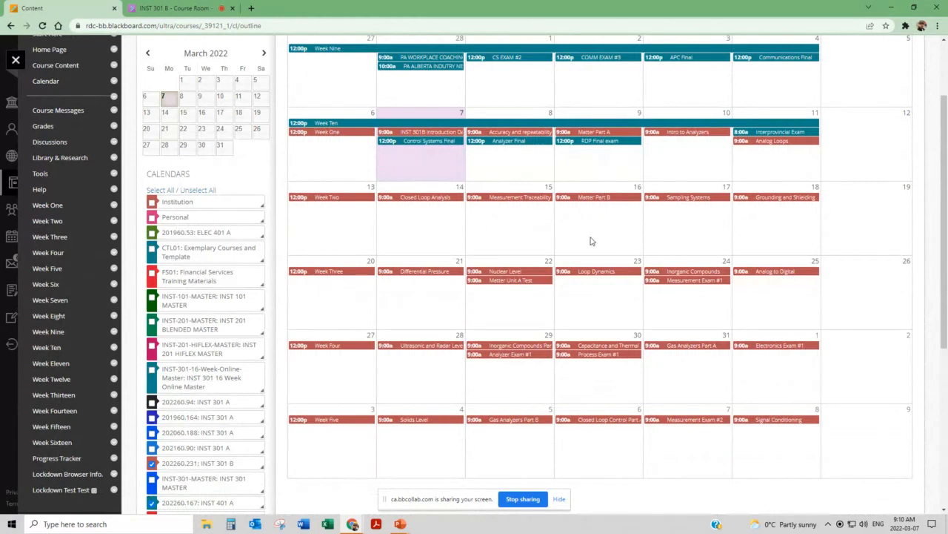
mouse_move(552, 250)
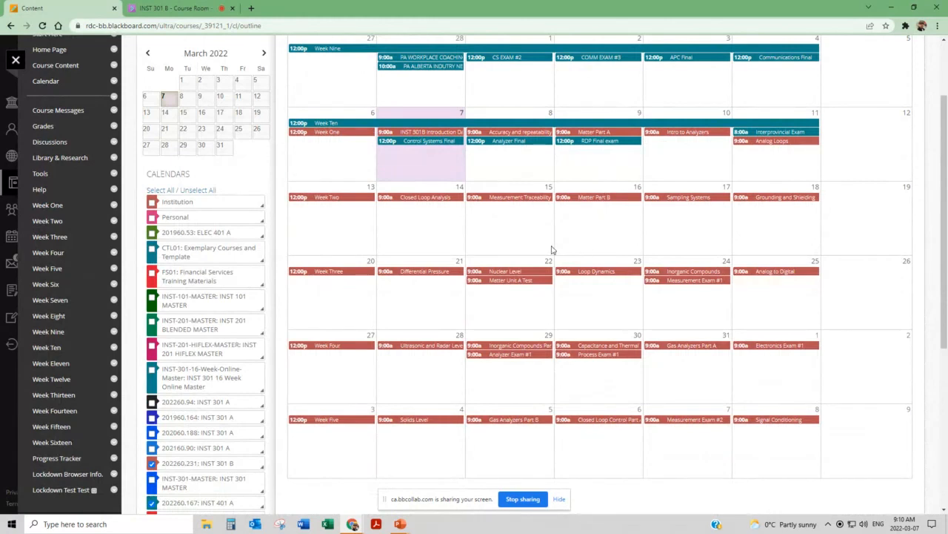
mouse_move(517, 148)
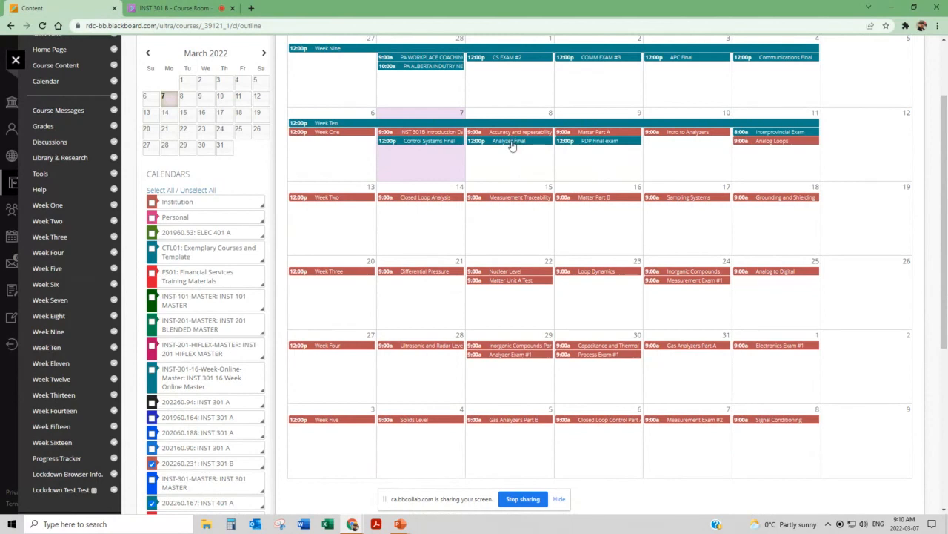
mouse_move(527, 201)
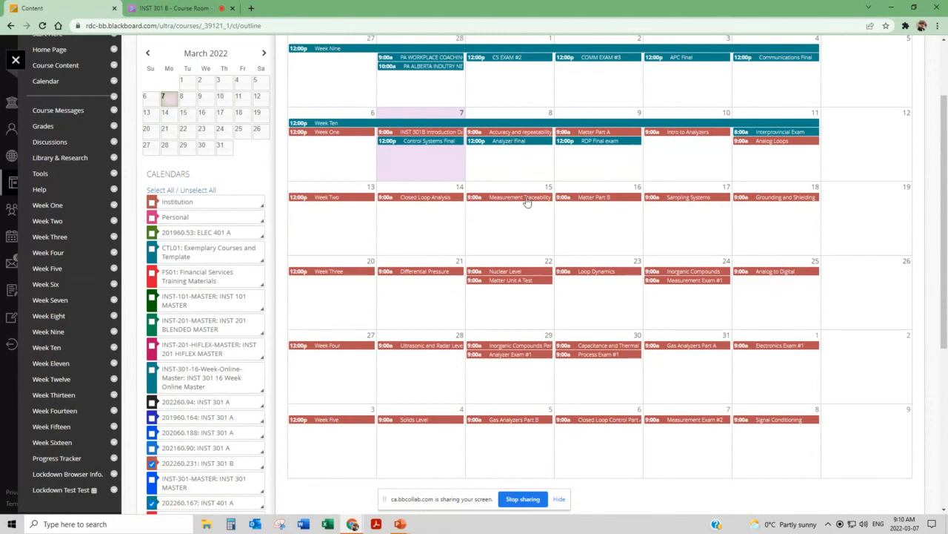
mouse_move(517, 168)
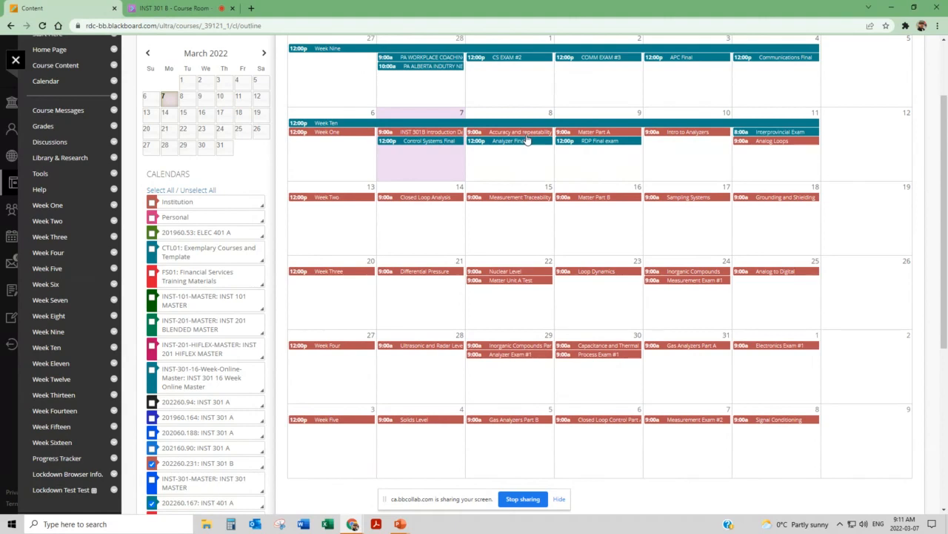
mouse_move(498, 187)
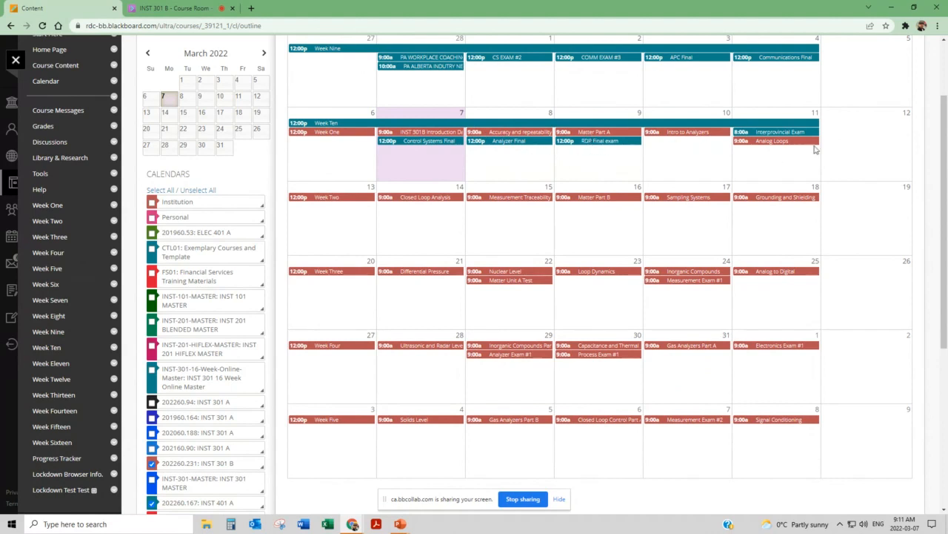
mouse_move(613, 204)
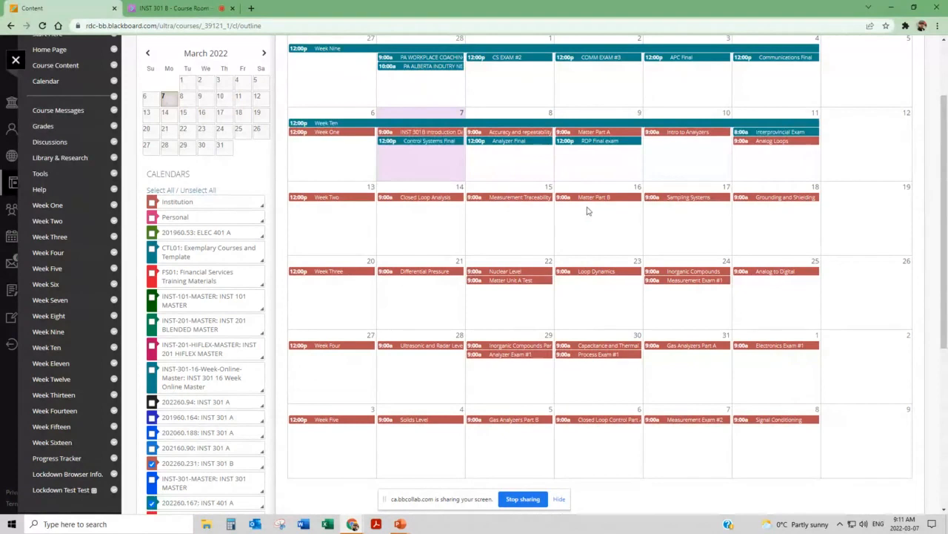
mouse_move(537, 219)
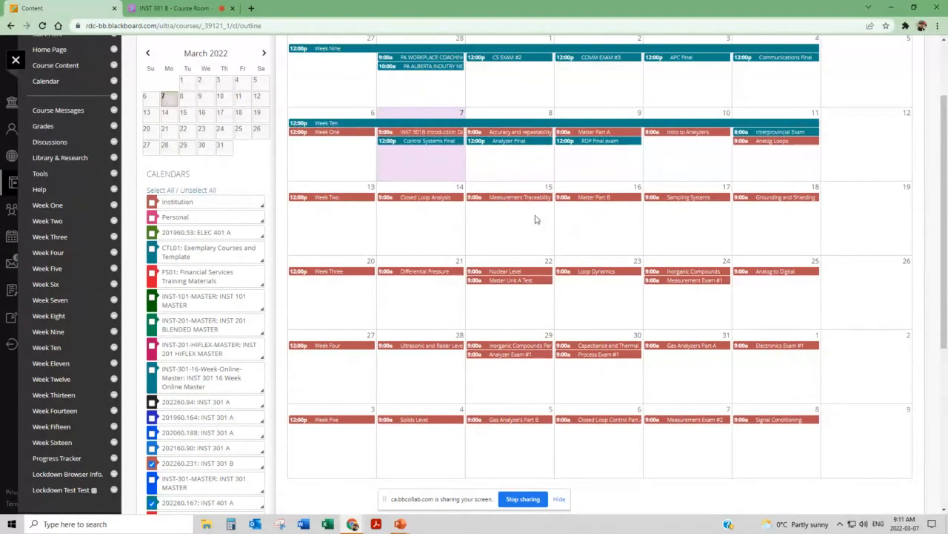
mouse_move(630, 280)
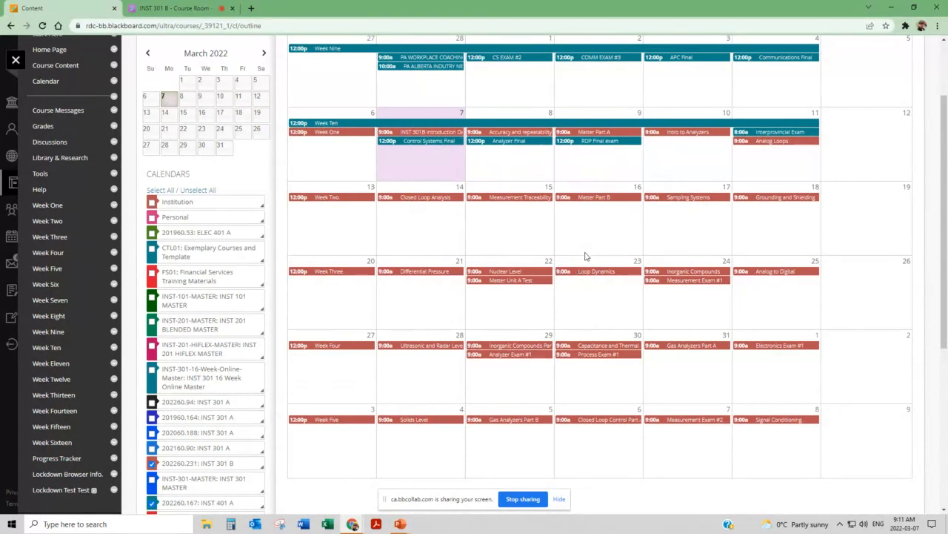
mouse_move(526, 361)
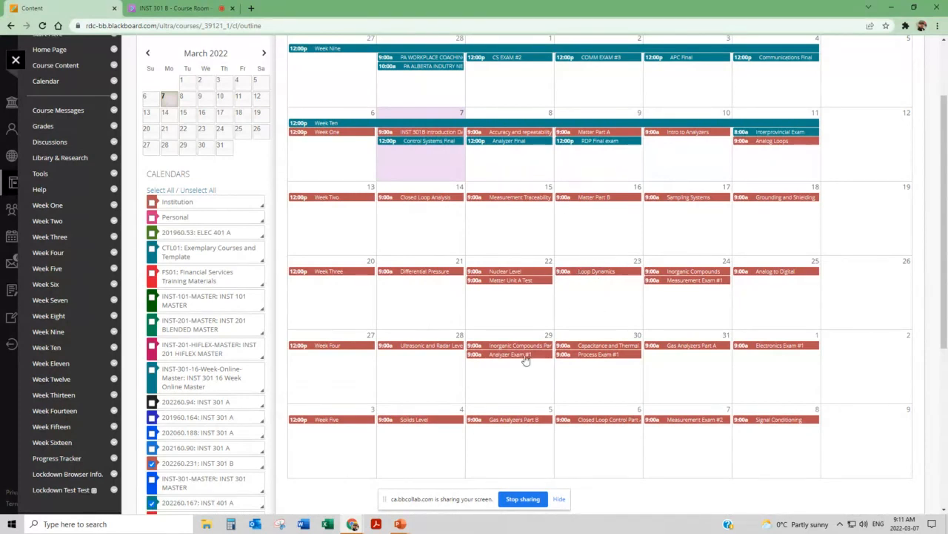
mouse_move(563, 210)
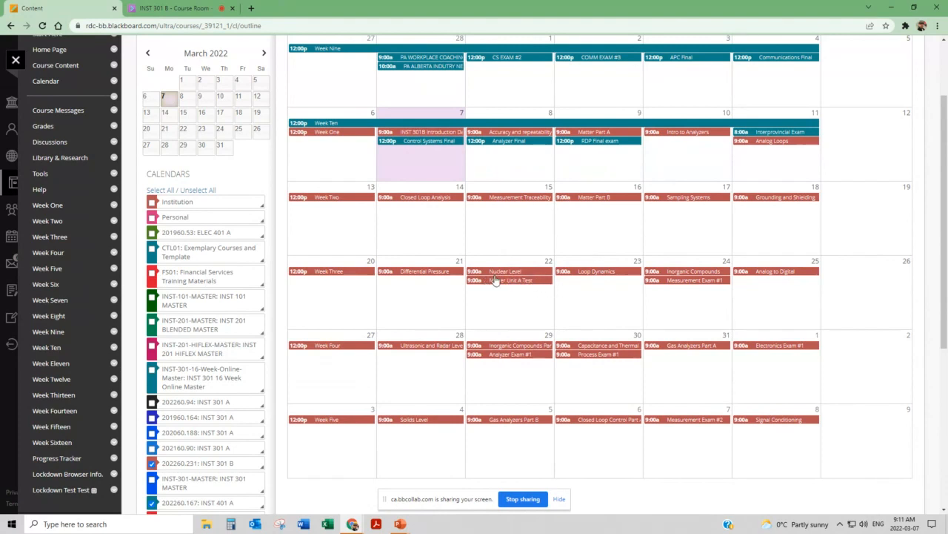
mouse_move(540, 283)
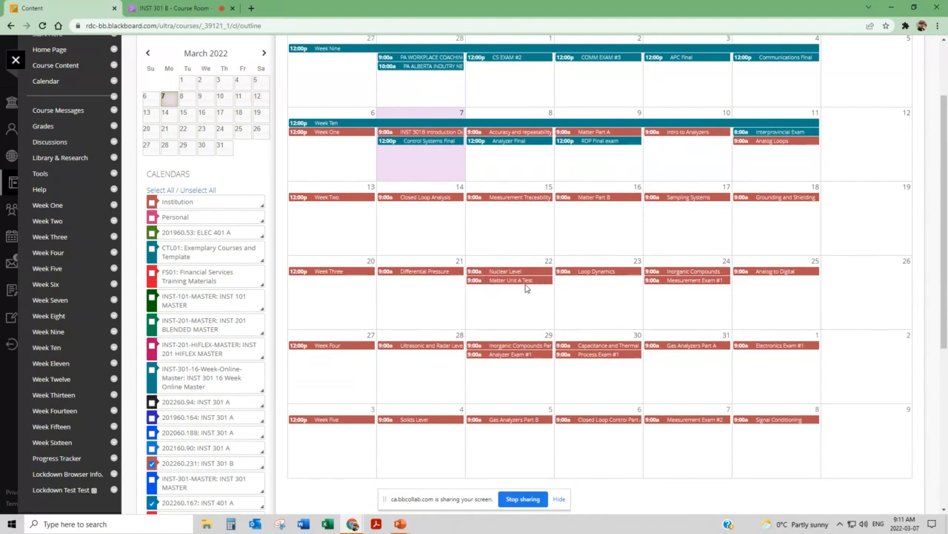
mouse_move(492, 287)
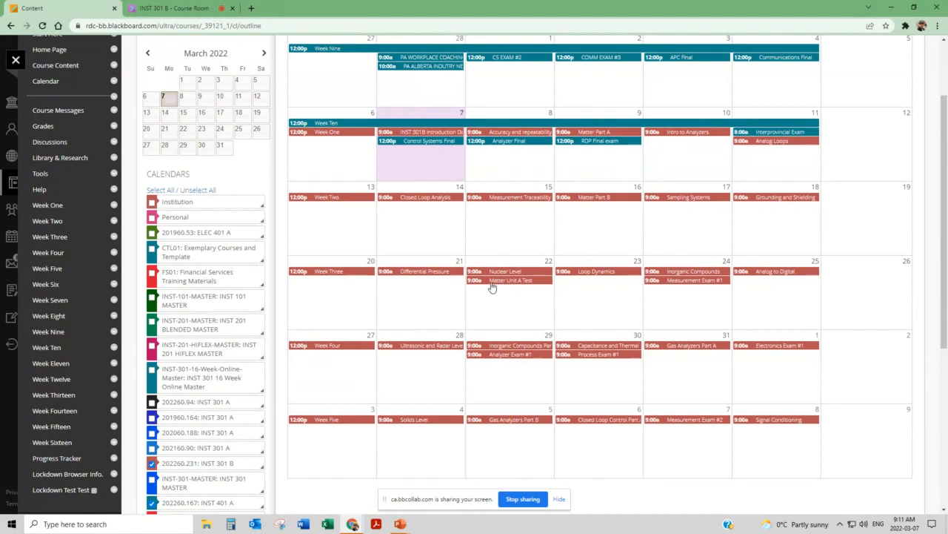
mouse_move(519, 289)
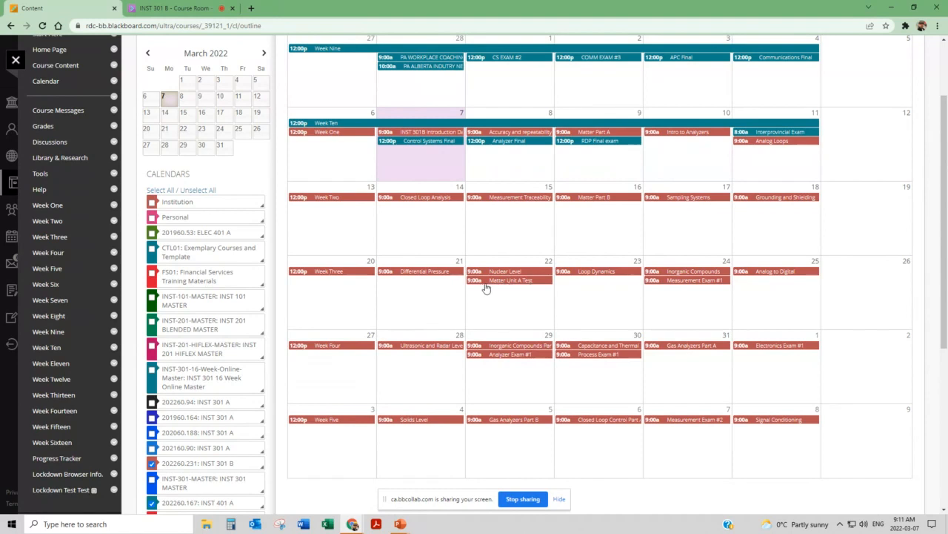
mouse_move(522, 287)
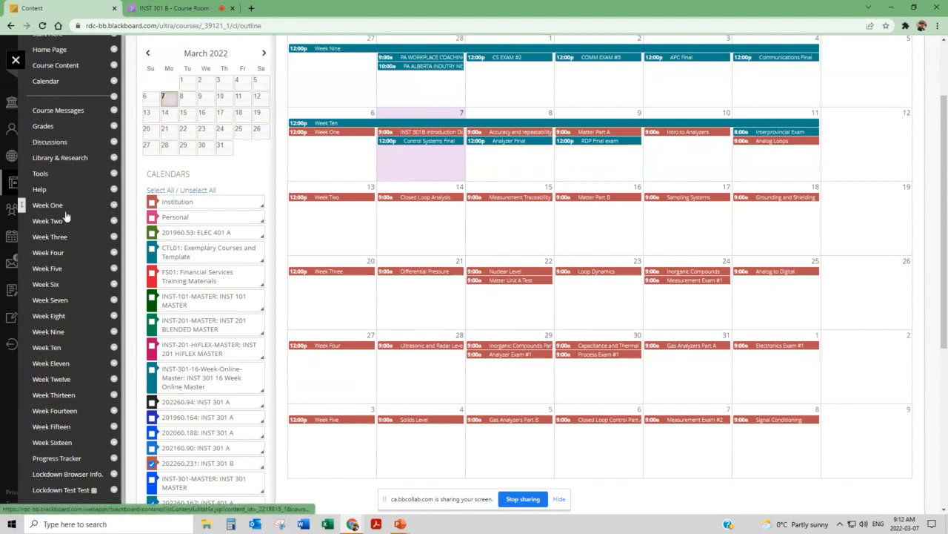
mouse_move(67, 409)
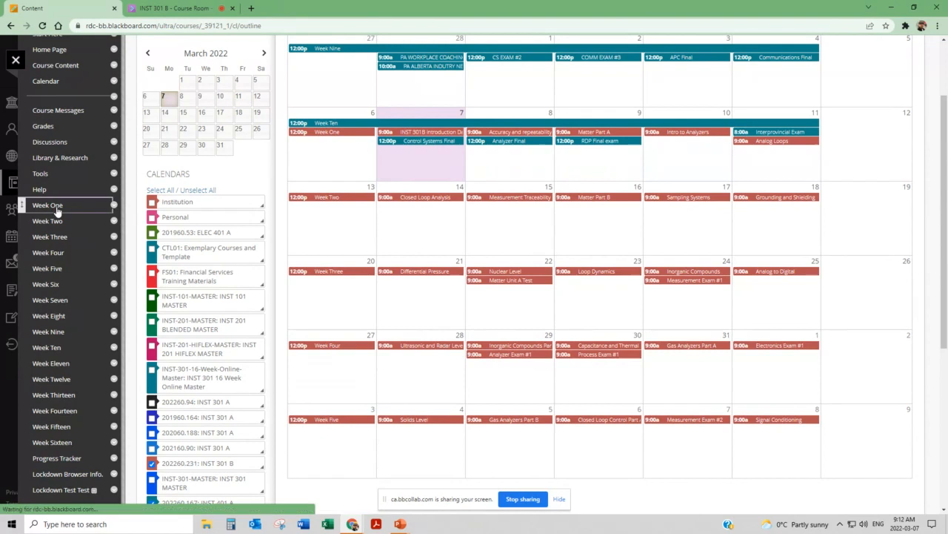
- Browse Week One's Process Analyzers, Measurement, Chemistry, Electronics and Process Controls modules
left_click(47, 205)
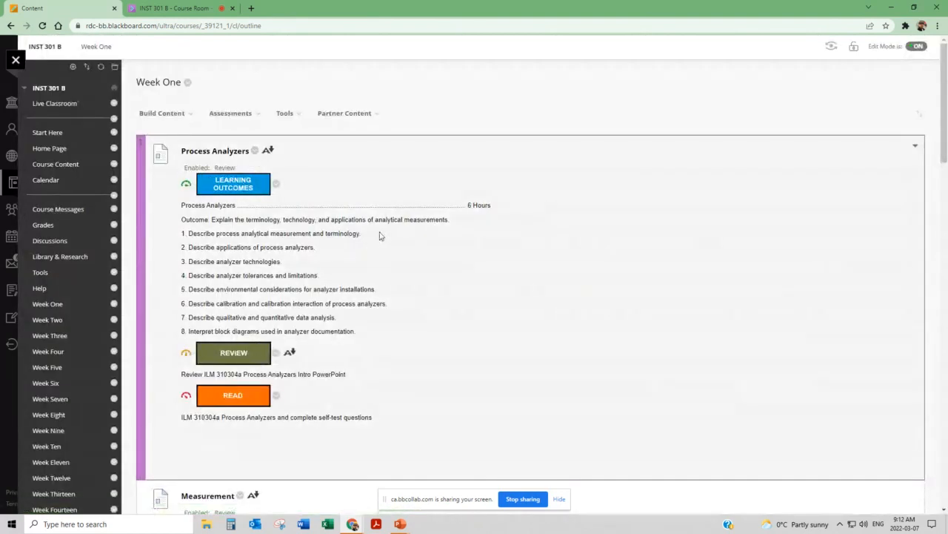
scroll("down", 3)
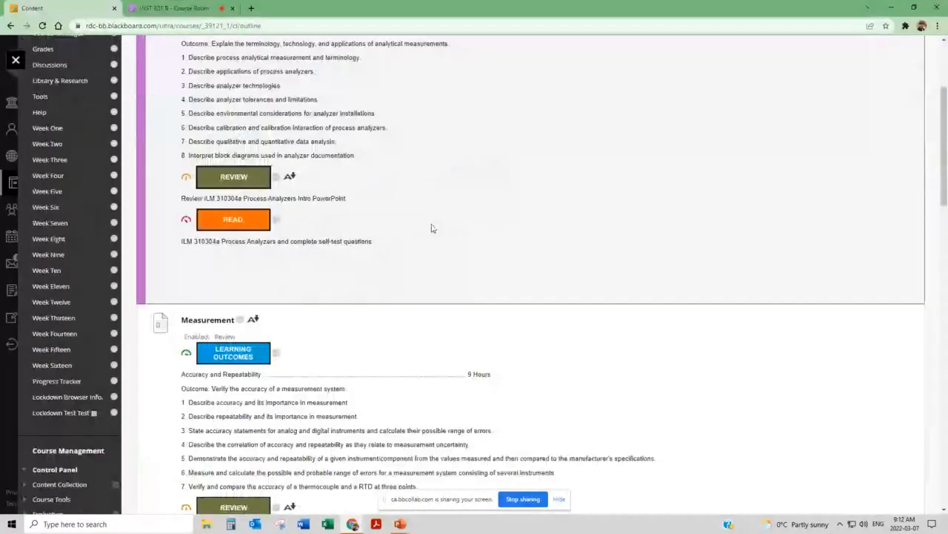
scroll("down", 3)
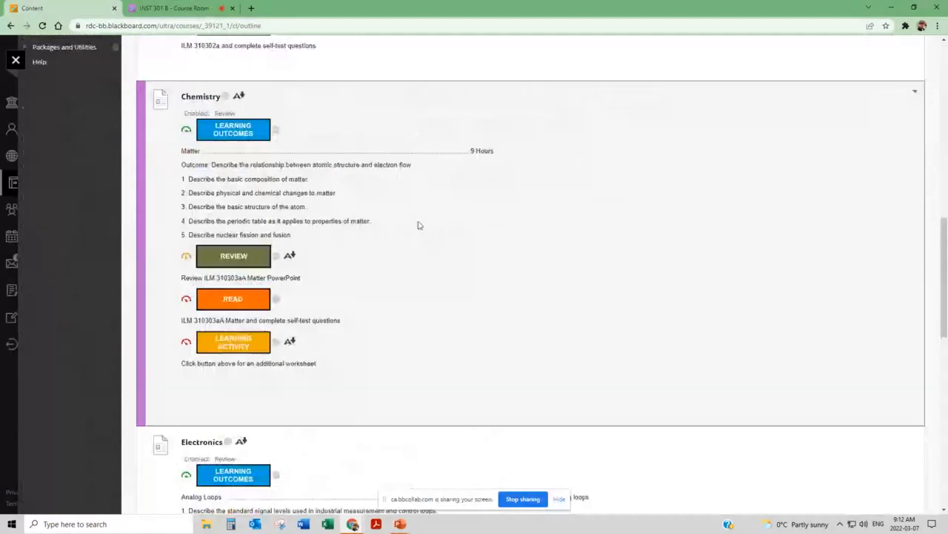
scroll("down", 3)
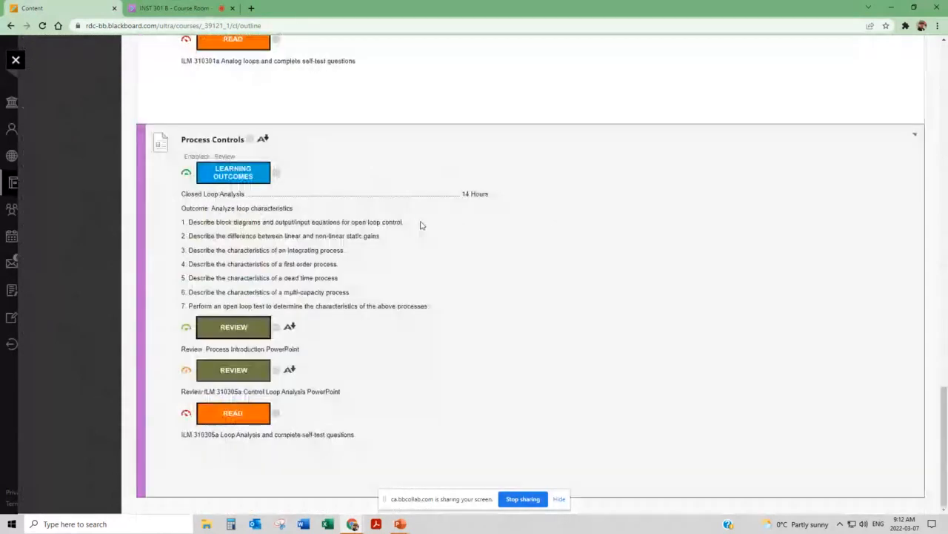
scroll("up", 3)
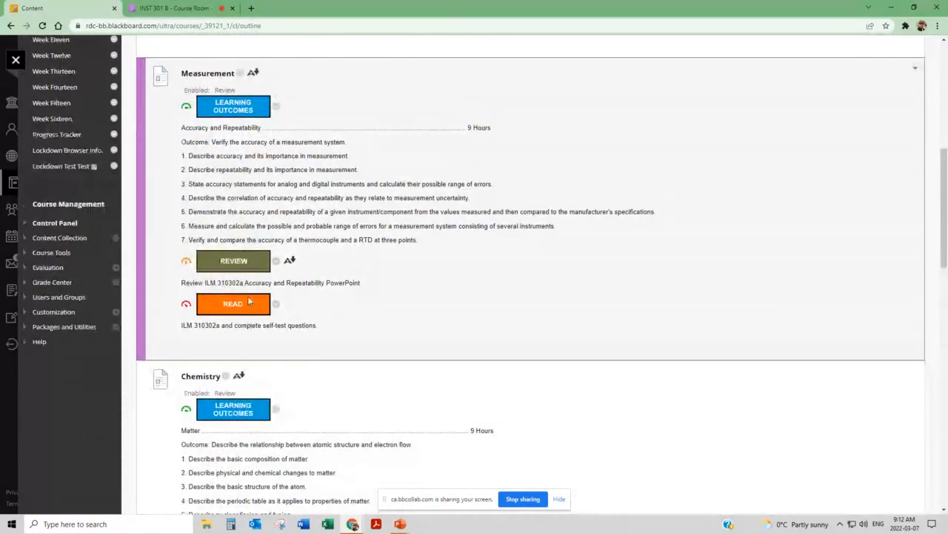
- Scroll to the hidden Measurement #1 (Webcam) LockDown Browser exam under Module Test
scroll("up", 3)
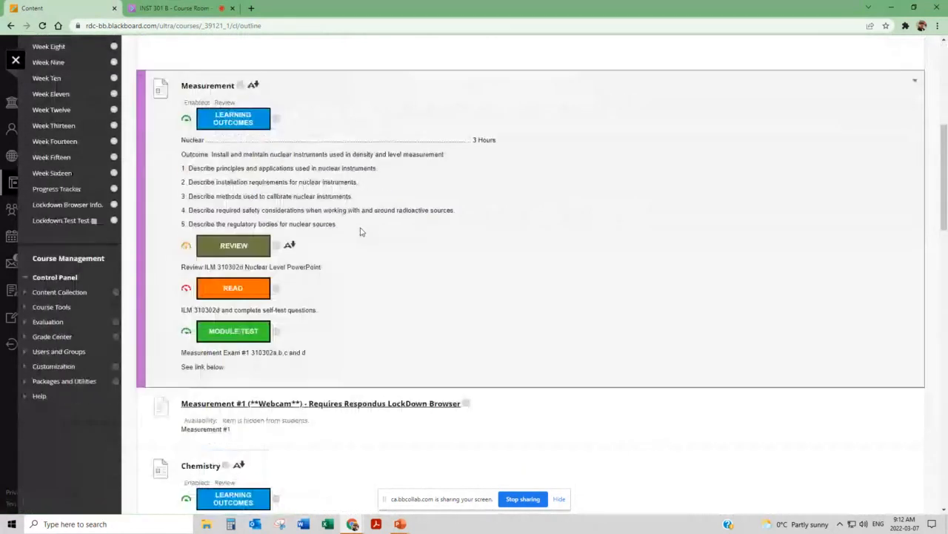
scroll("down", 3)
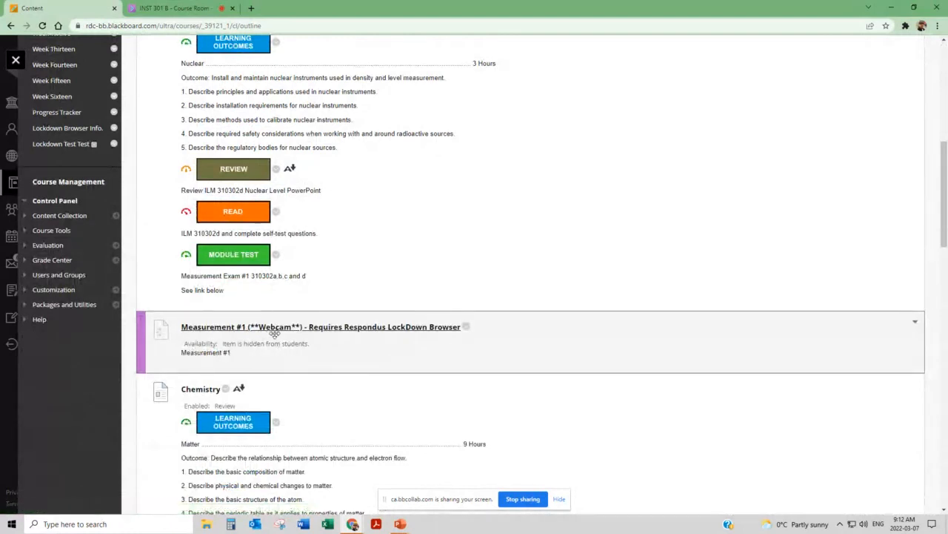
mouse_move(377, 342)
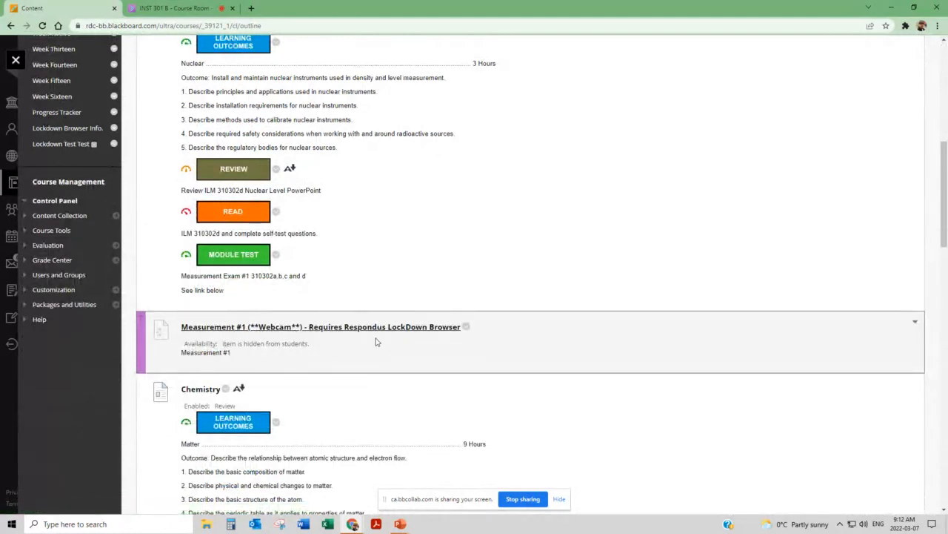
mouse_move(400, 338)
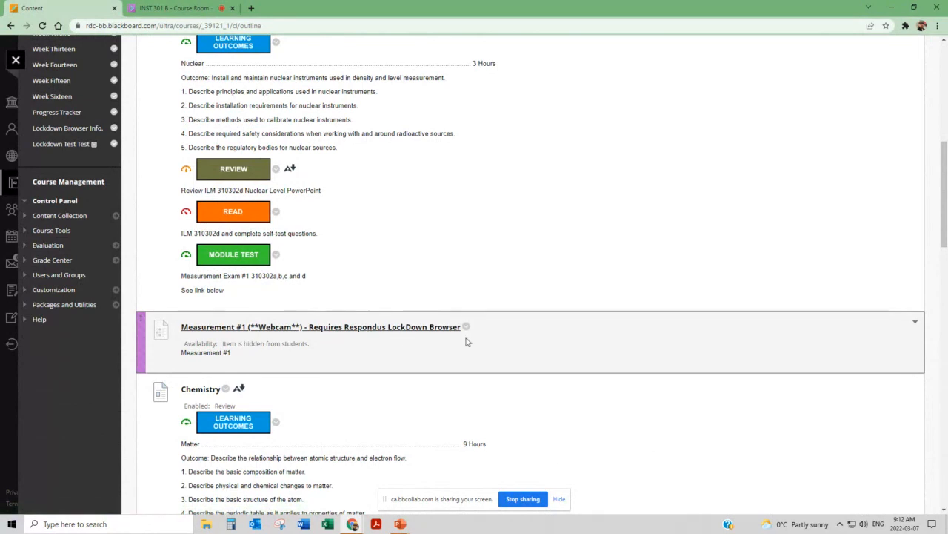
mouse_move(311, 346)
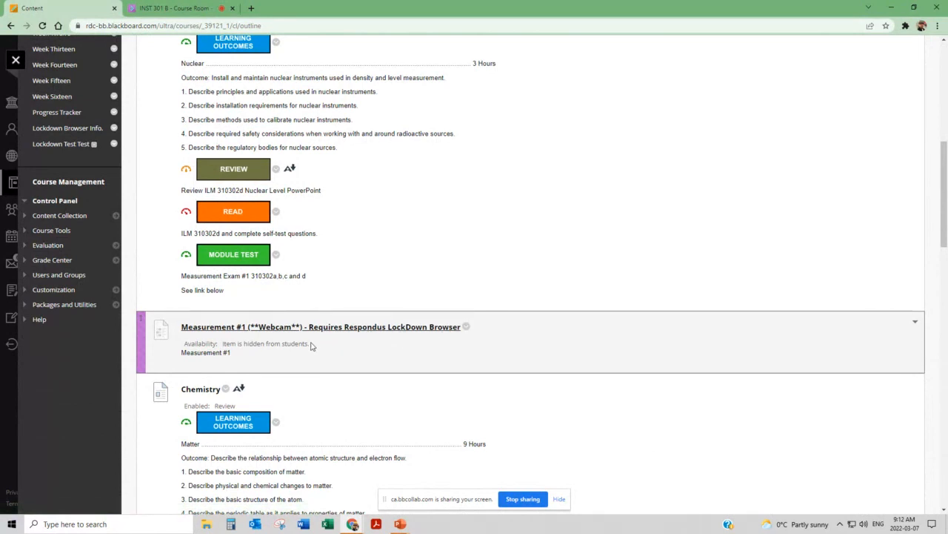
mouse_move(324, 344)
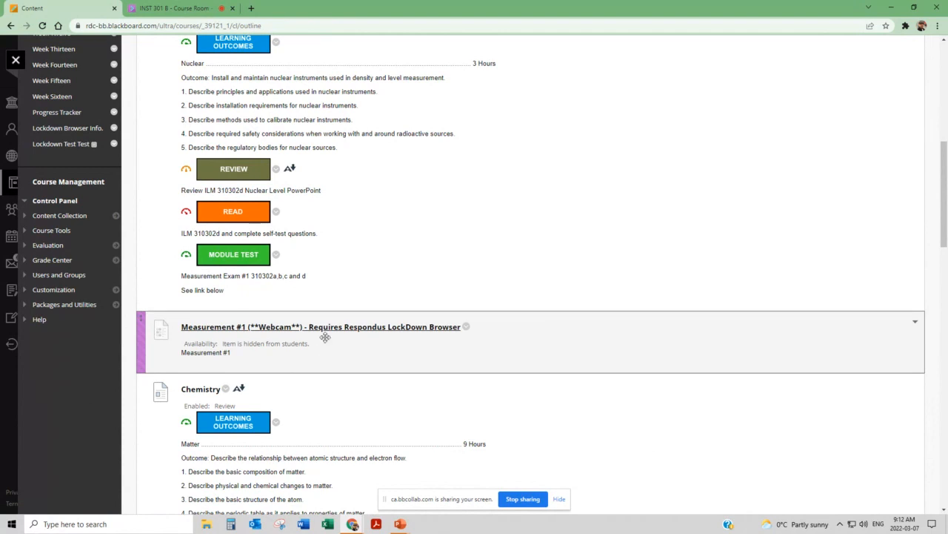
mouse_move(322, 341)
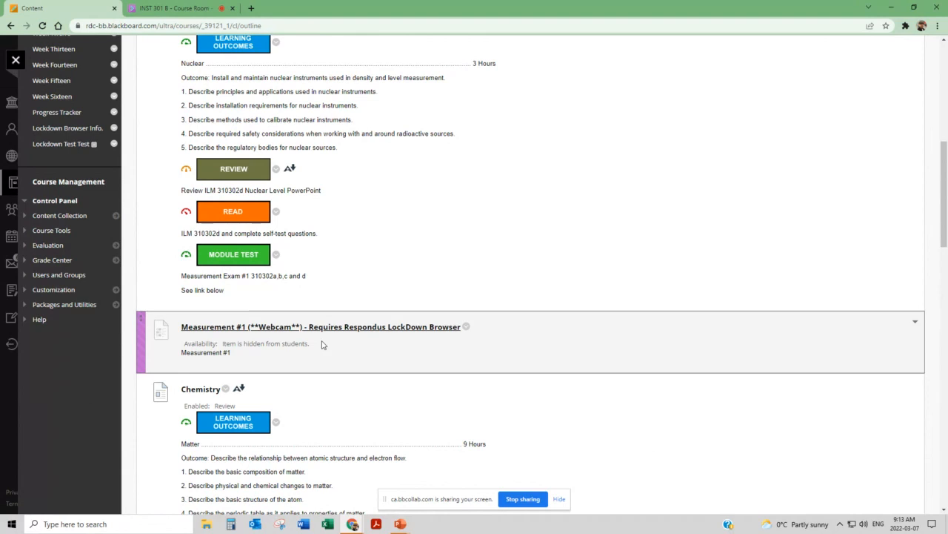
mouse_move(324, 341)
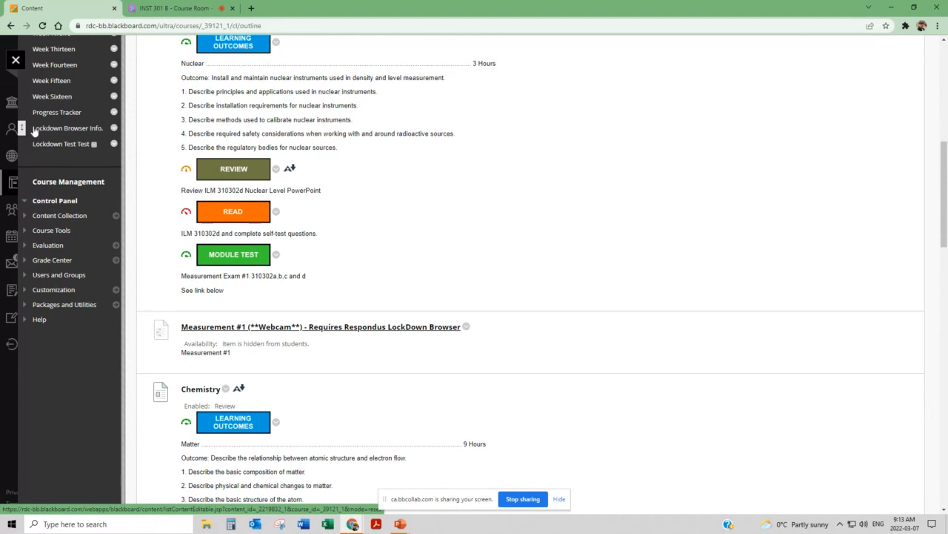
mouse_move(55, 124)
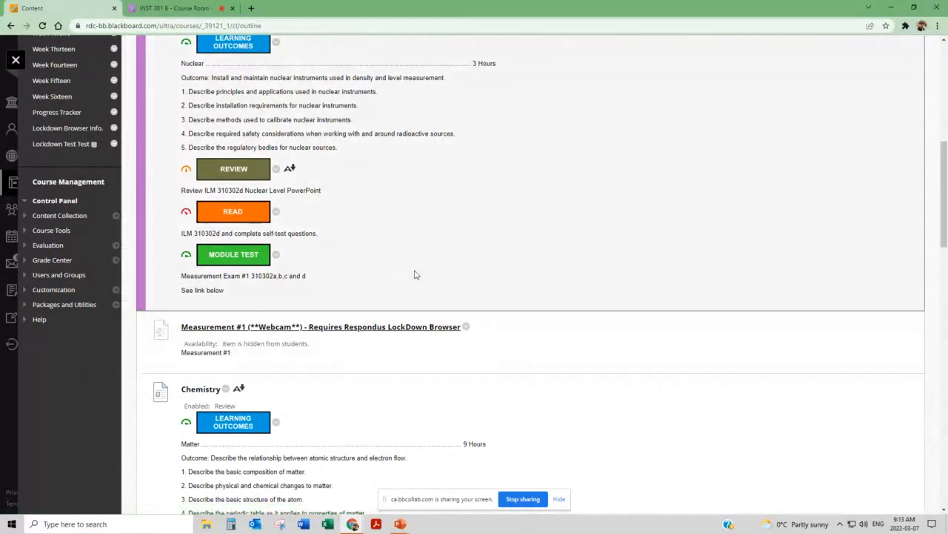
mouse_move(445, 228)
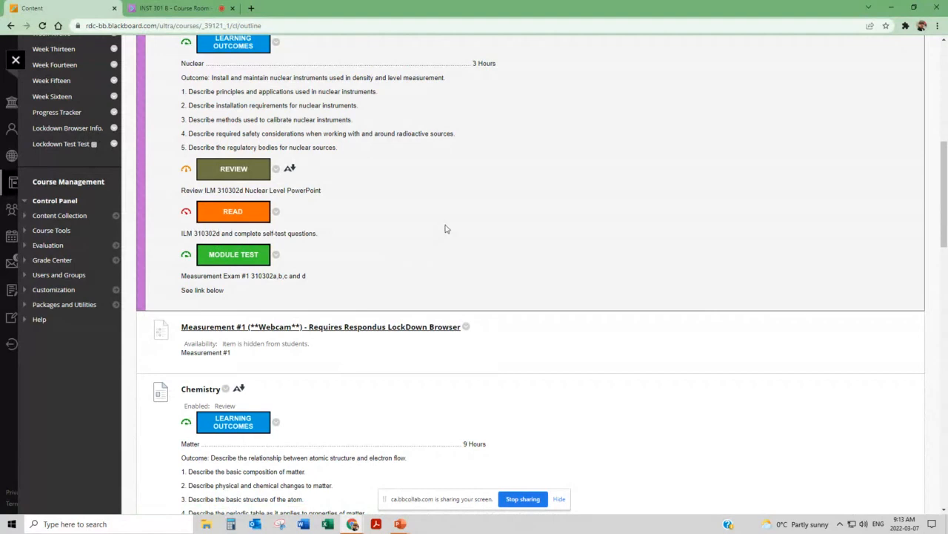
- Show Week Three's Electronics grounding and shielding outcomes, review and reading
scroll("down", 3)
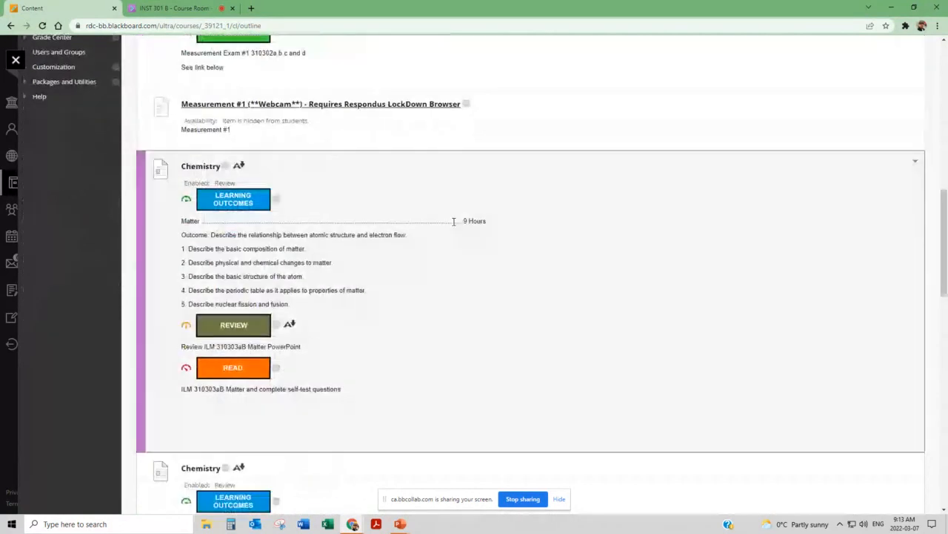
scroll("down", 3)
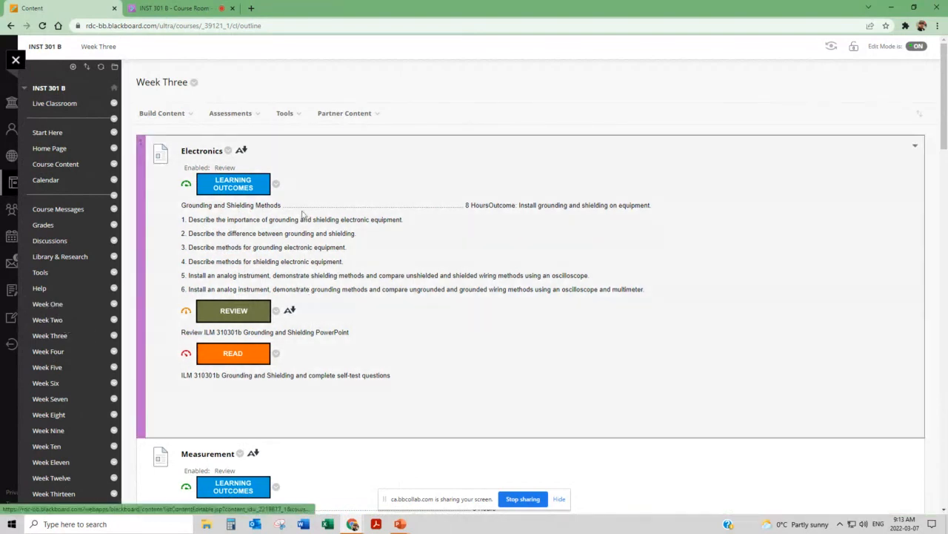
mouse_move(91, 251)
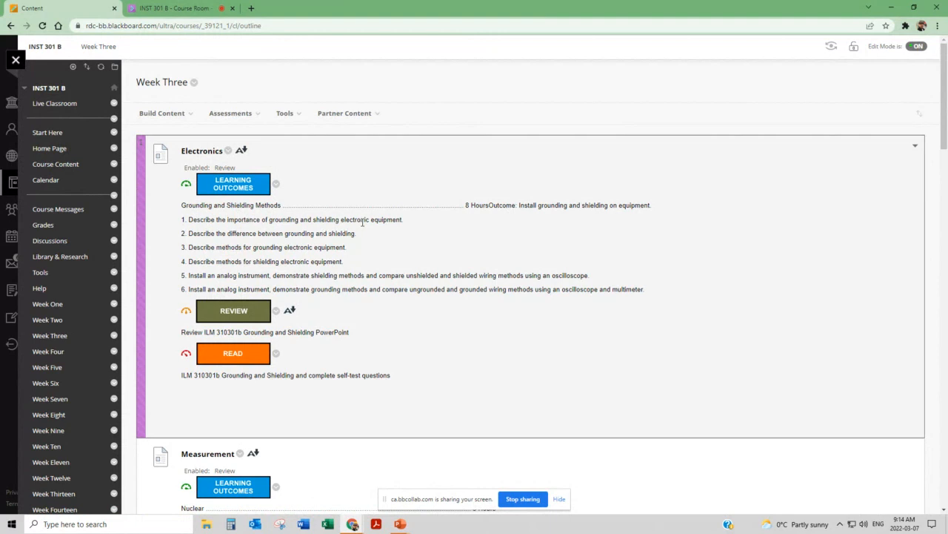
mouse_move(363, 238)
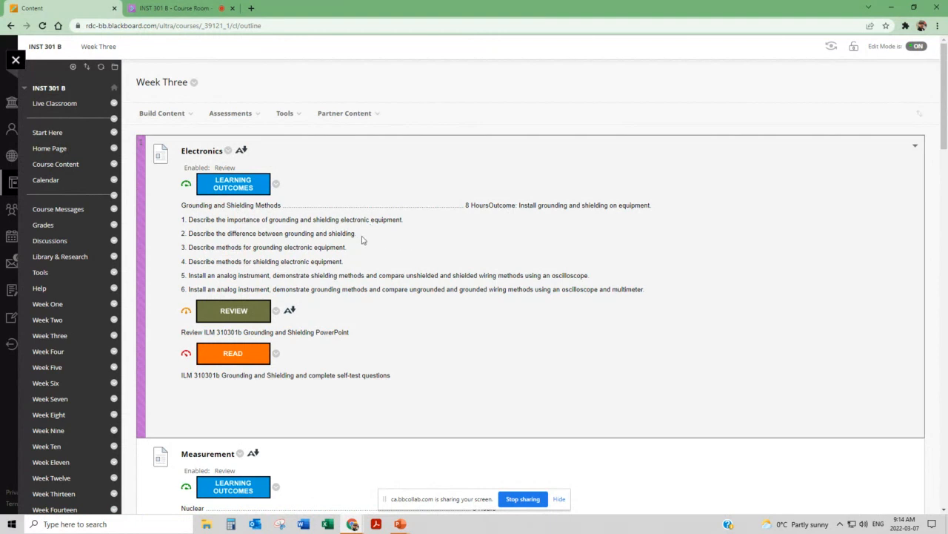
mouse_move(46, 180)
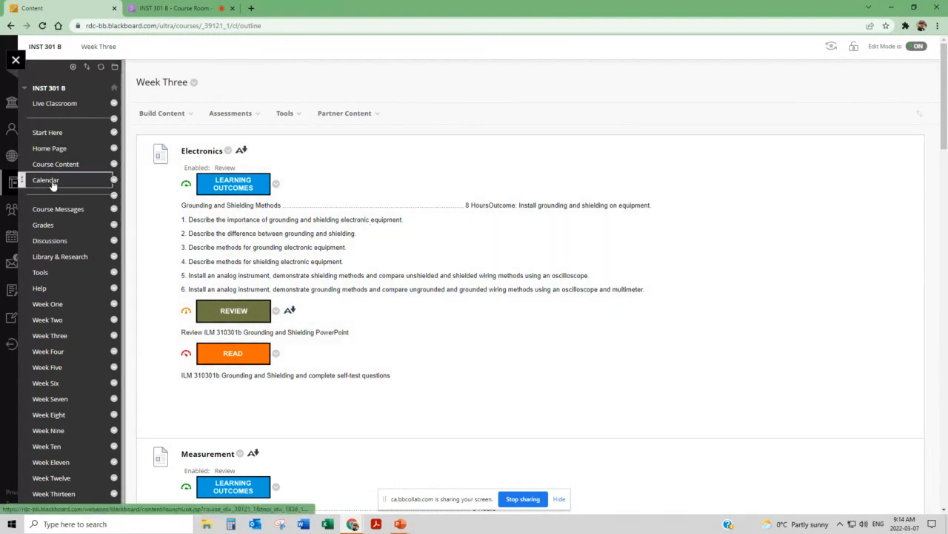
- Return to the March 2022 course calendar month view
left_click(45, 181)
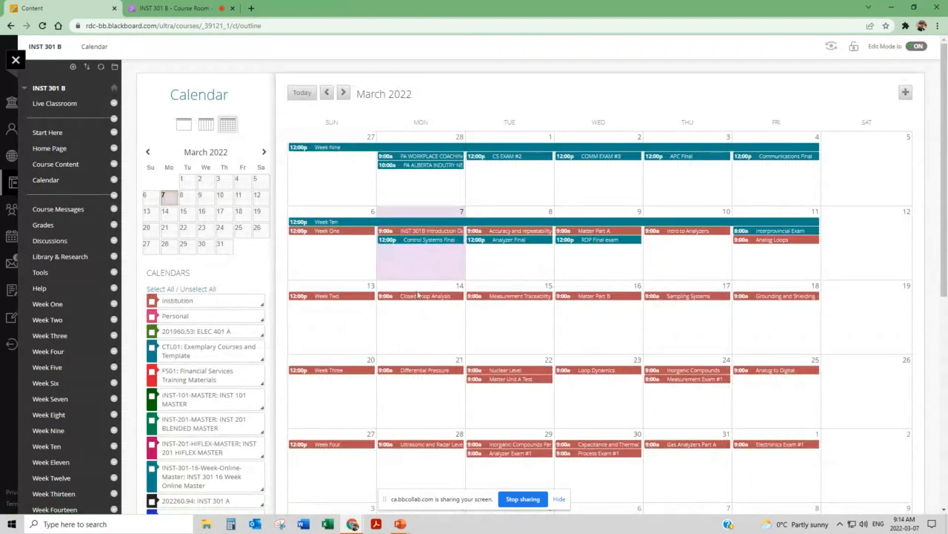
mouse_move(723, 311)
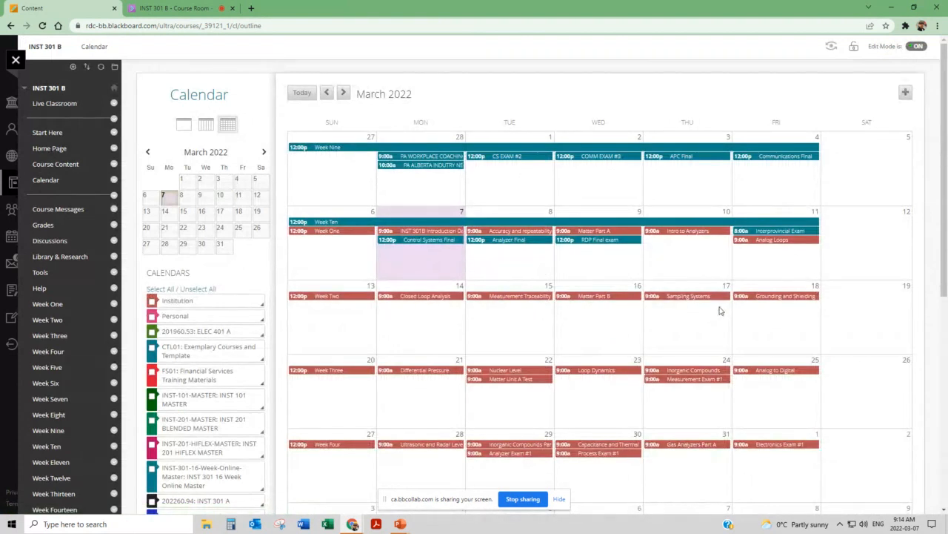
mouse_move(451, 306)
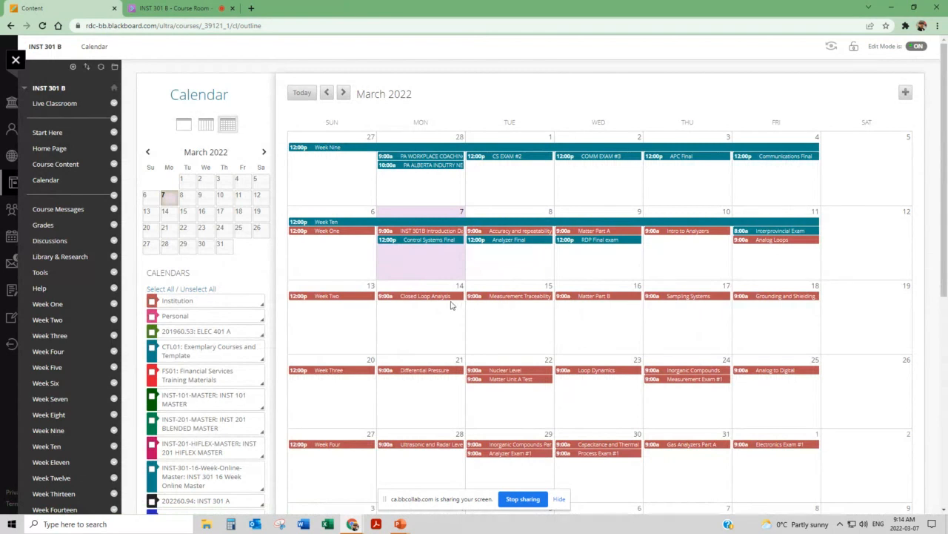
mouse_move(443, 300)
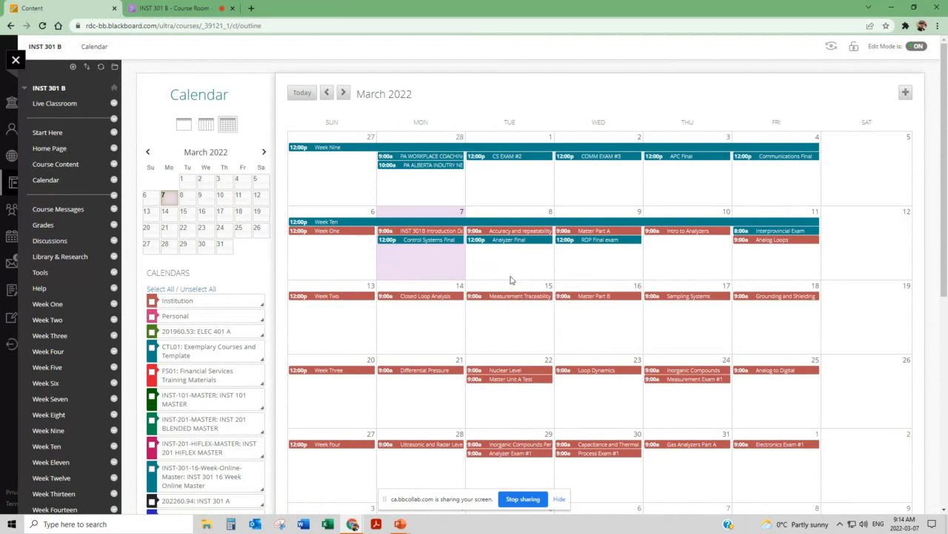
mouse_move(510, 304)
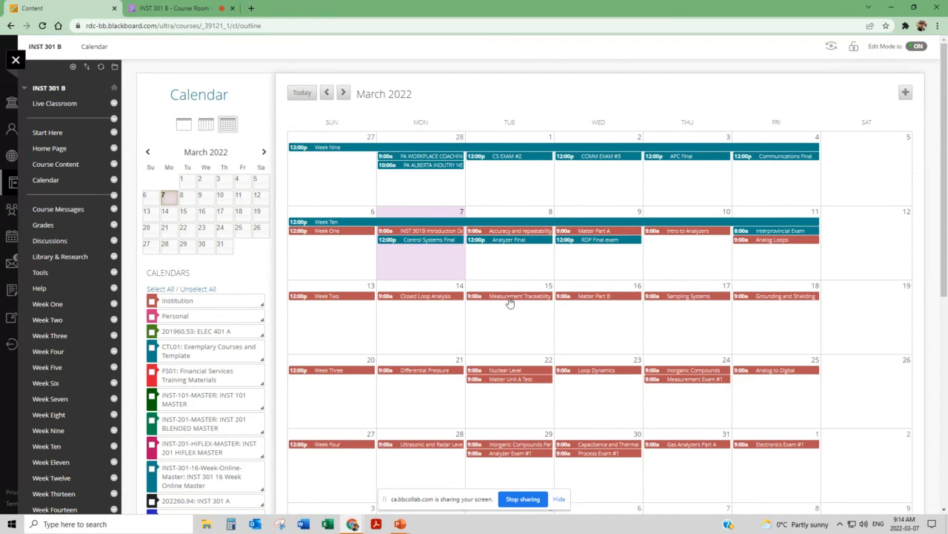
mouse_move(476, 309)
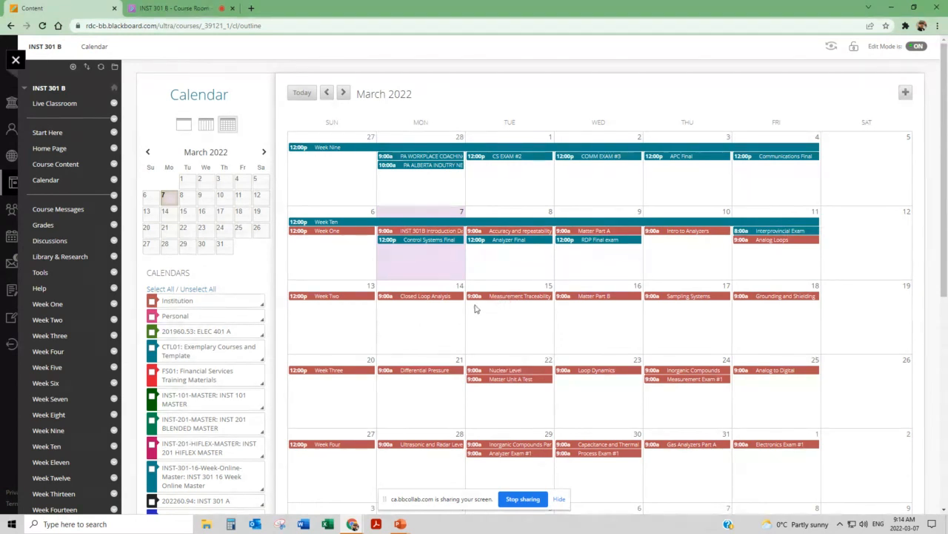
mouse_move(468, 311)
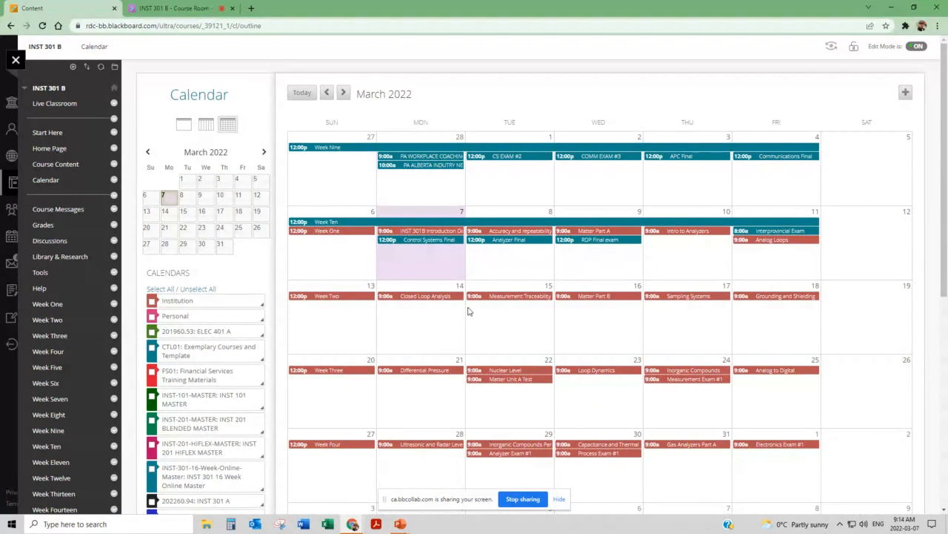
mouse_move(509, 314)
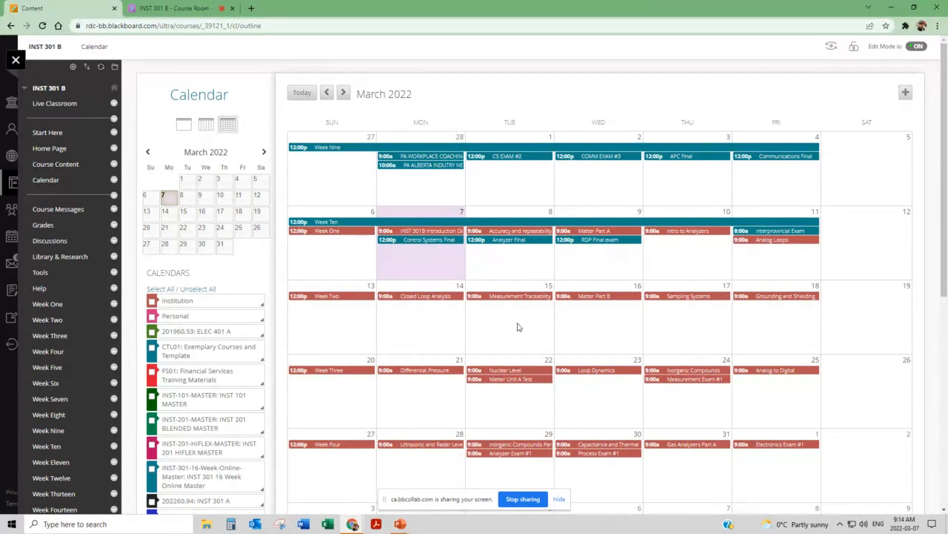
mouse_move(524, 324)
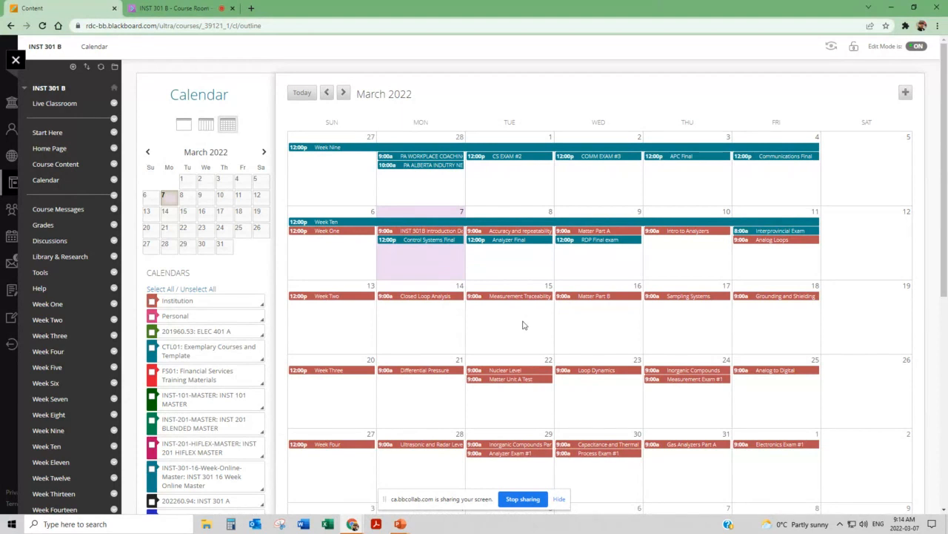
mouse_move(544, 309)
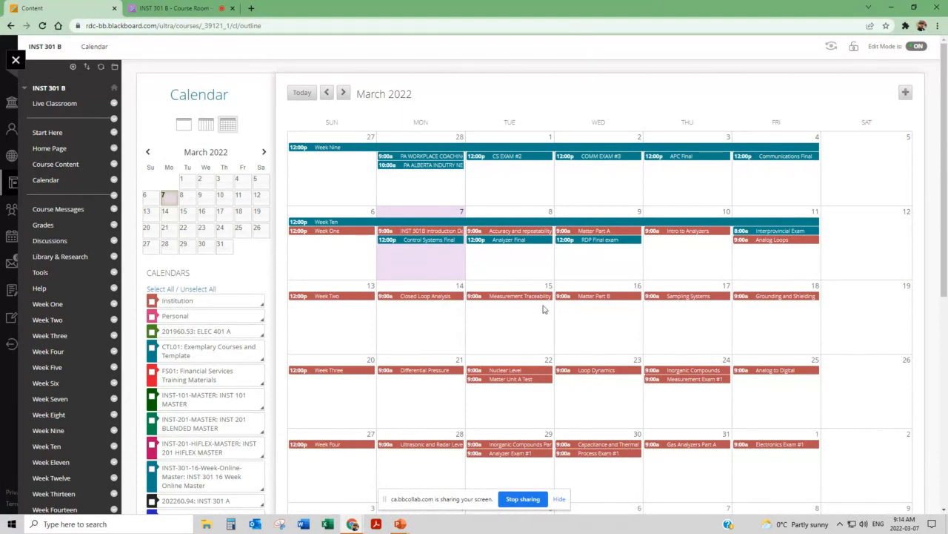
- Advance the calendar to June 2022 showing Week Sixteen final exams
scroll("down", 3)
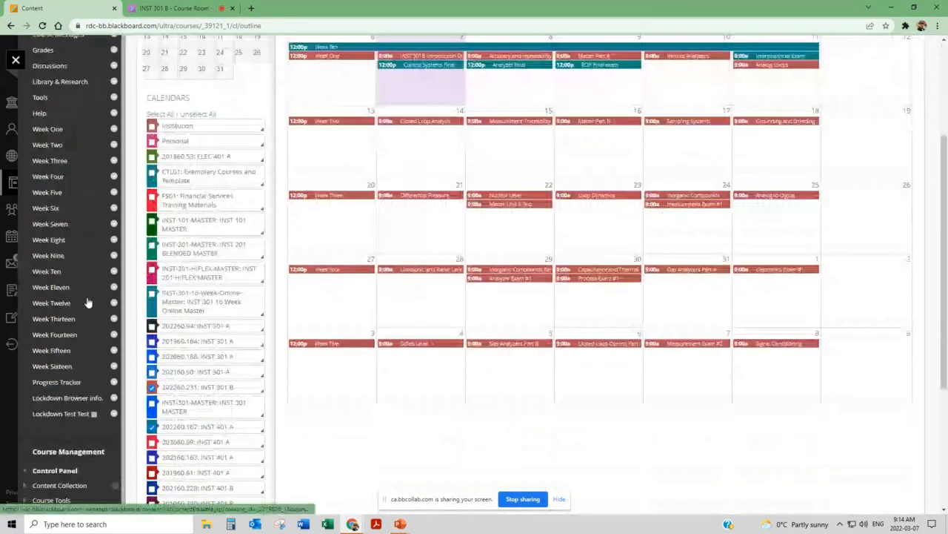
scroll("down", 3)
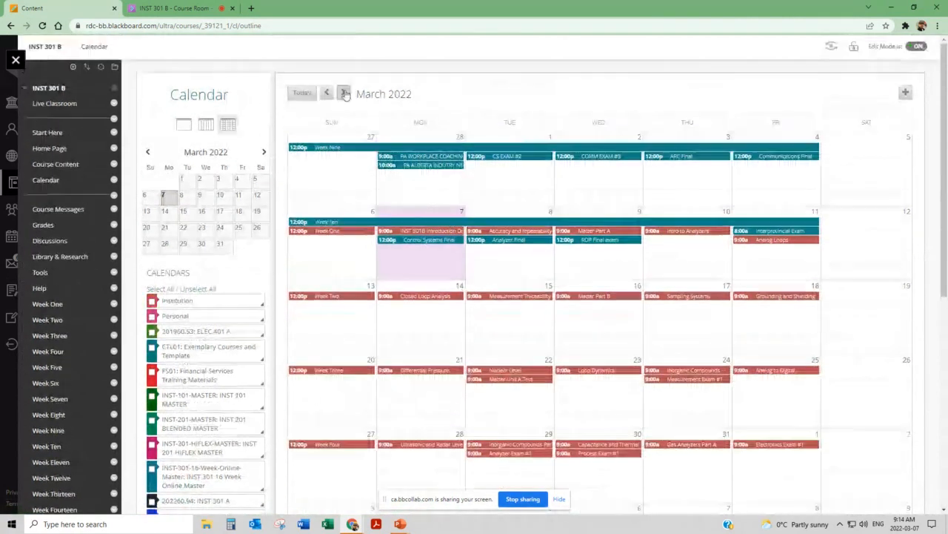
left_click(343, 92)
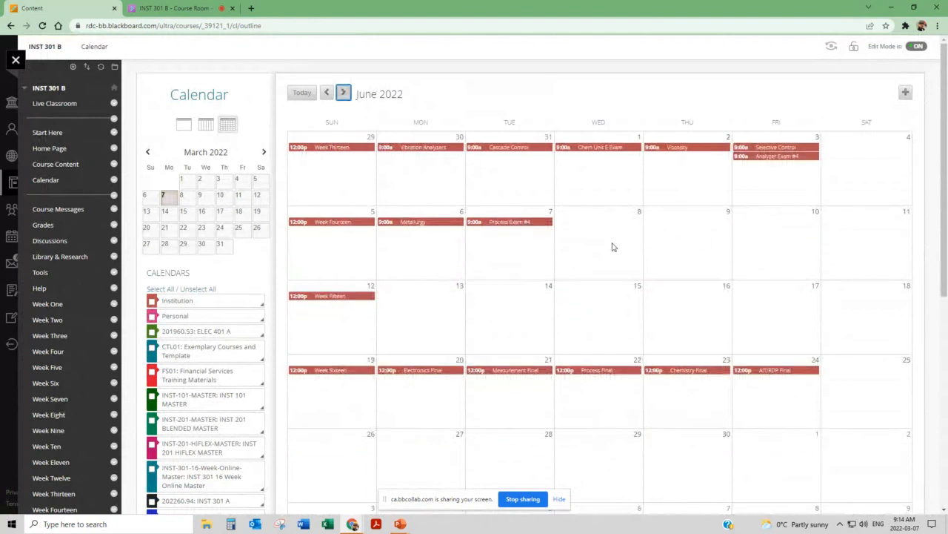
mouse_move(750, 324)
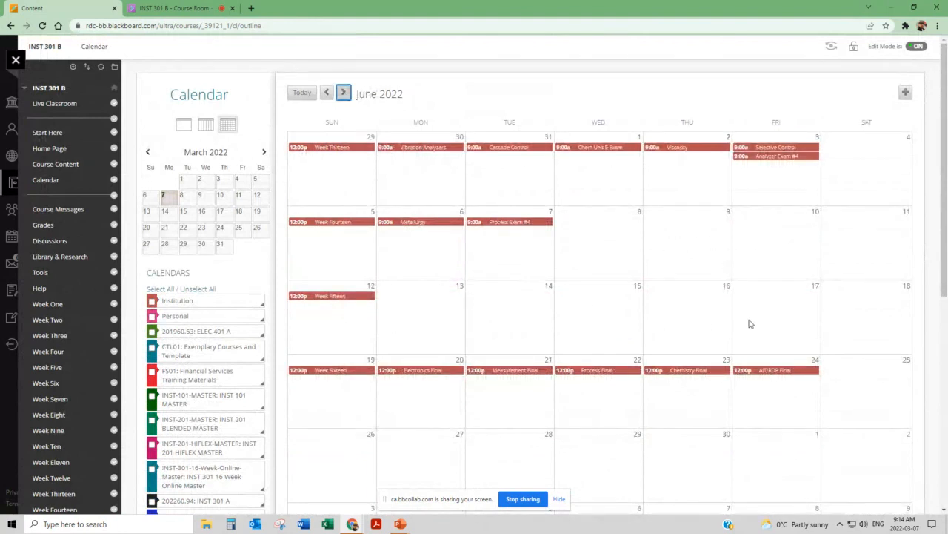
mouse_move(426, 314)
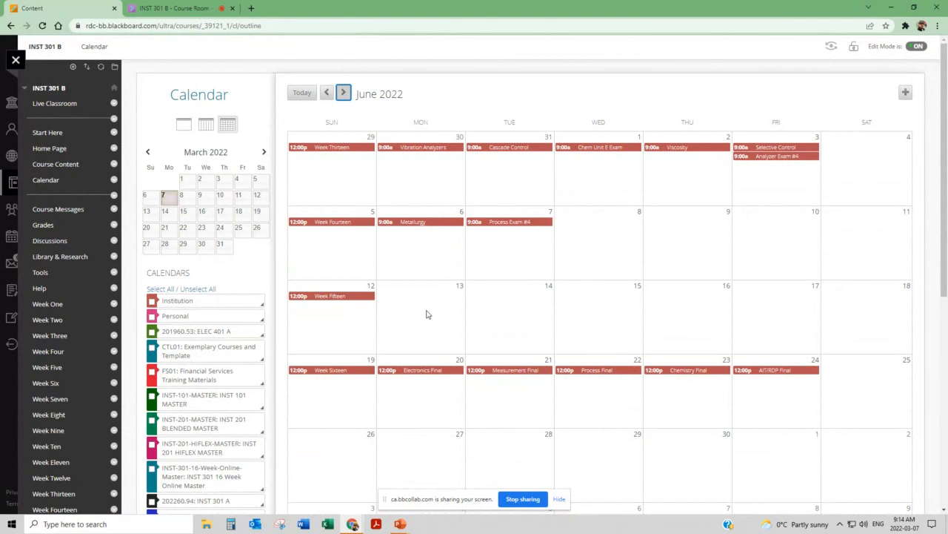
mouse_move(432, 319)
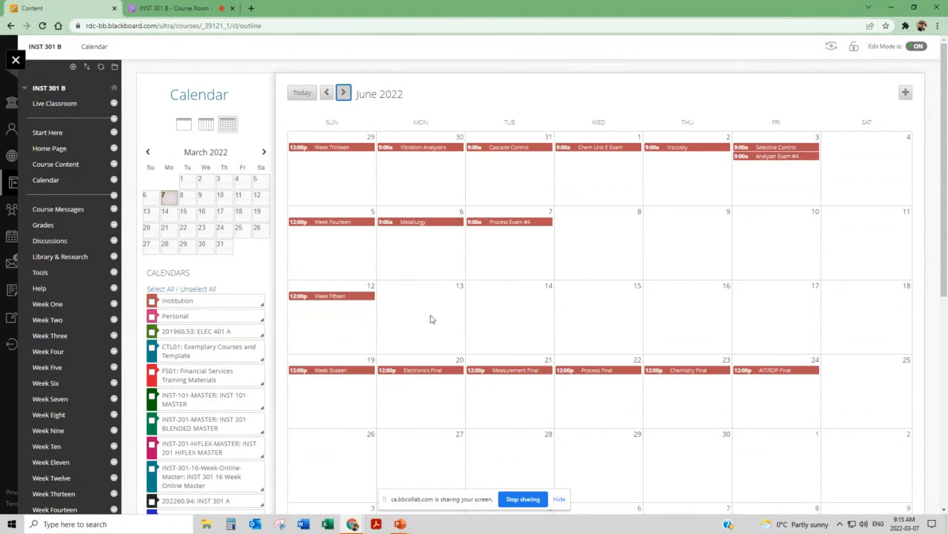
mouse_move(745, 321)
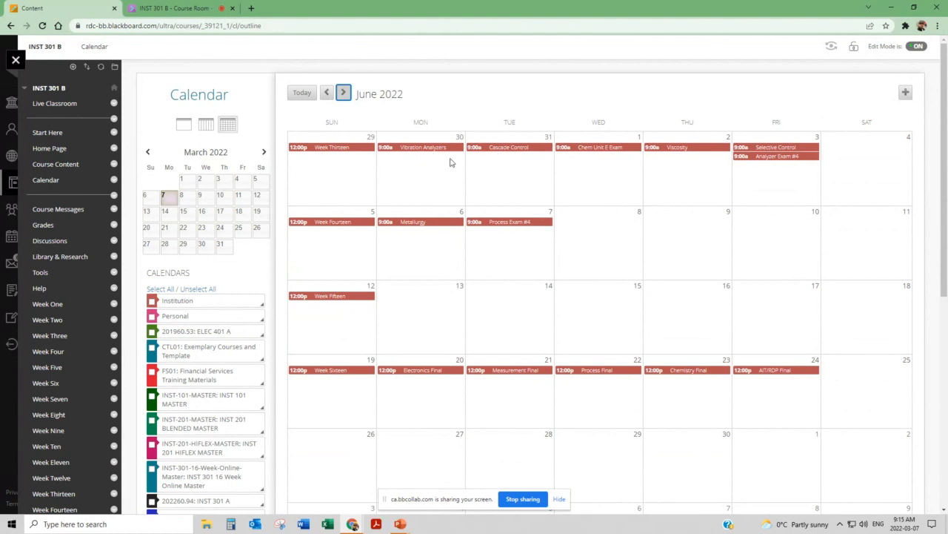
mouse_move(474, 202)
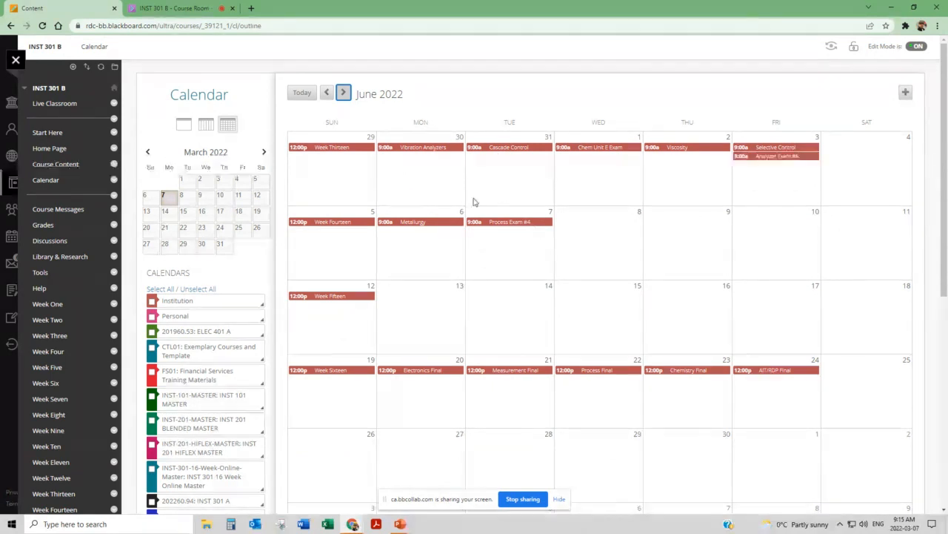
mouse_move(600, 175)
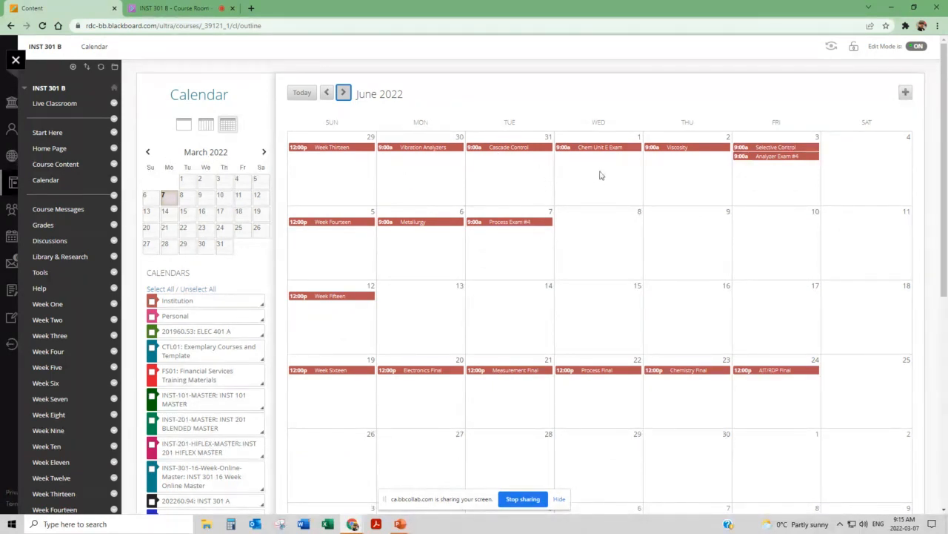
mouse_move(529, 174)
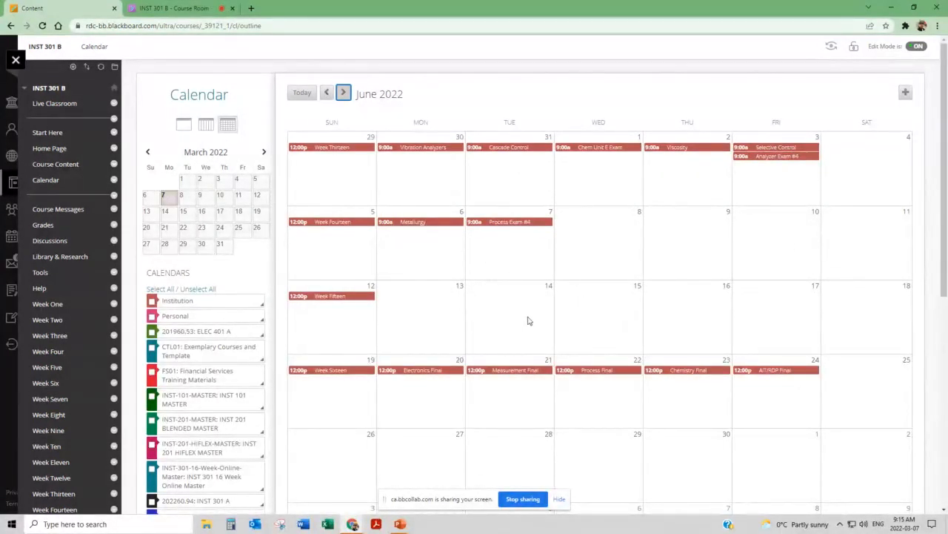
mouse_move(508, 327)
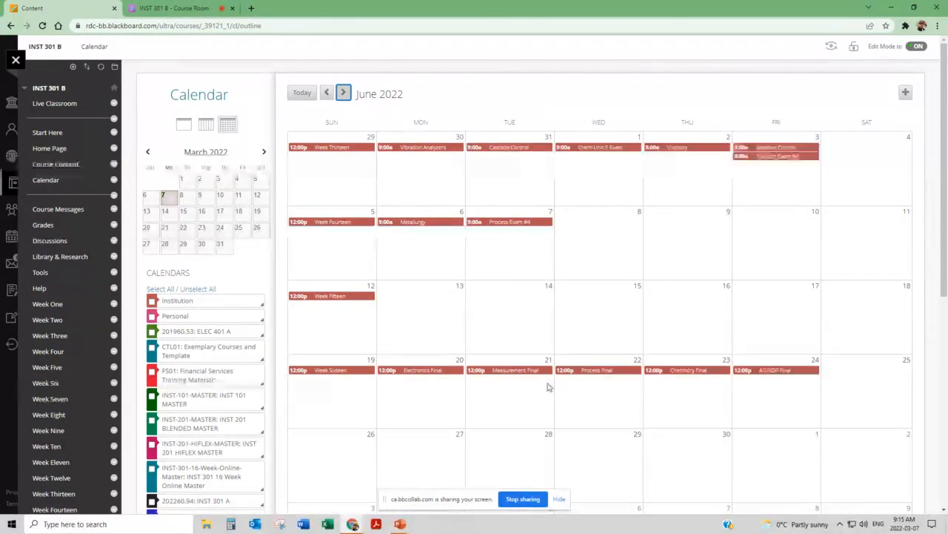
mouse_move(607, 317)
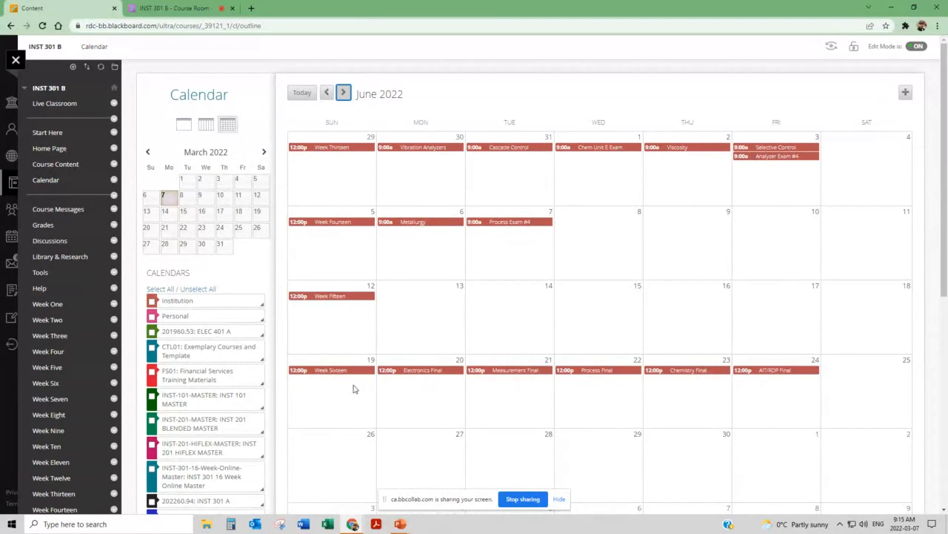
mouse_move(54, 103)
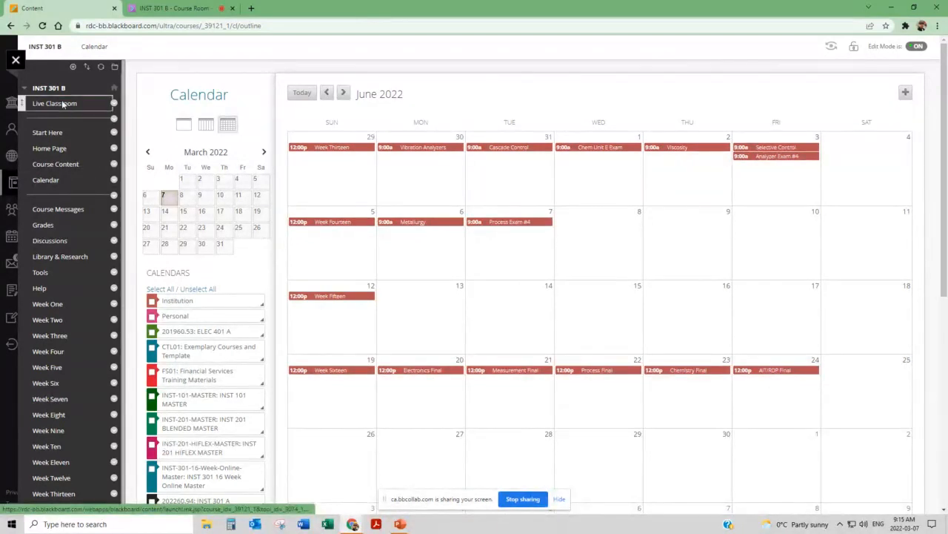
- Open Live Classroom's Collaborate Recordings page, which shows none from the past 30 days
left_click(54, 103)
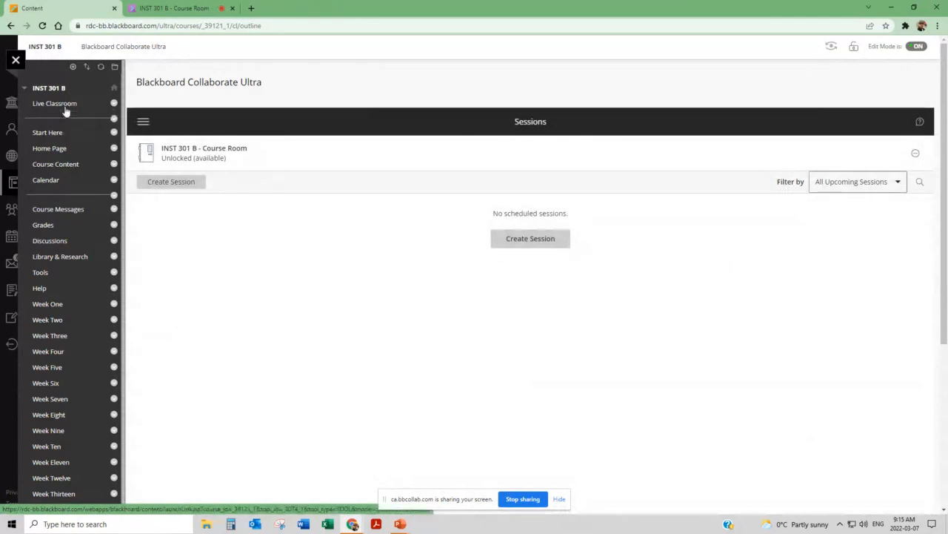
mouse_move(28, 103)
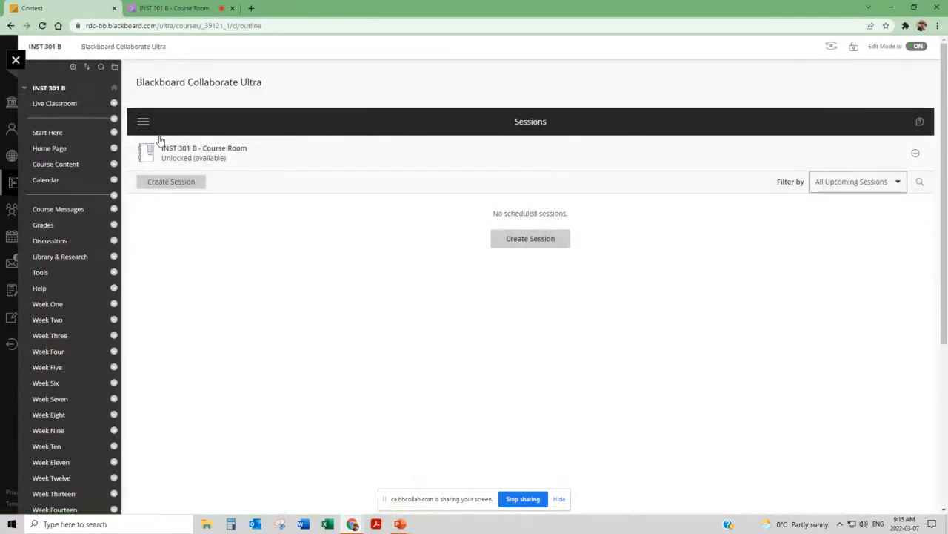
mouse_move(165, 128)
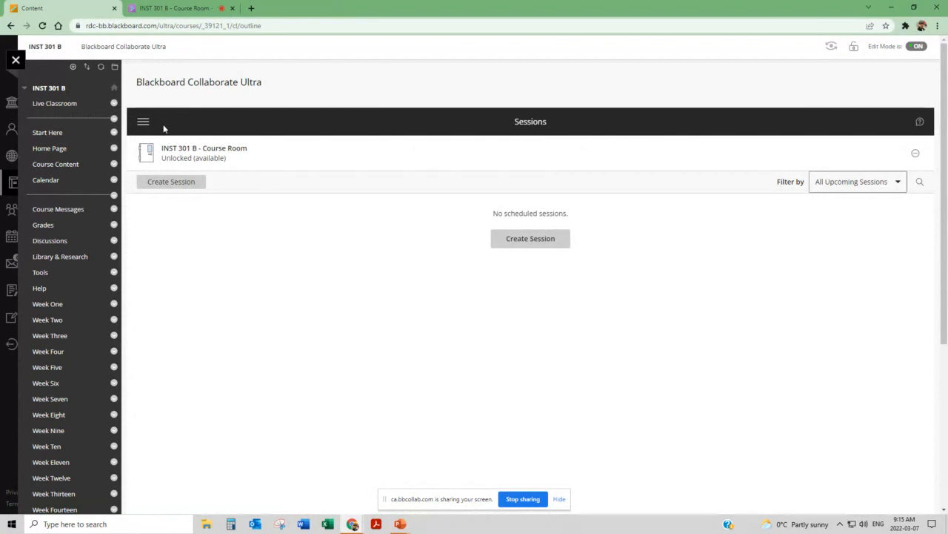
mouse_move(135, 131)
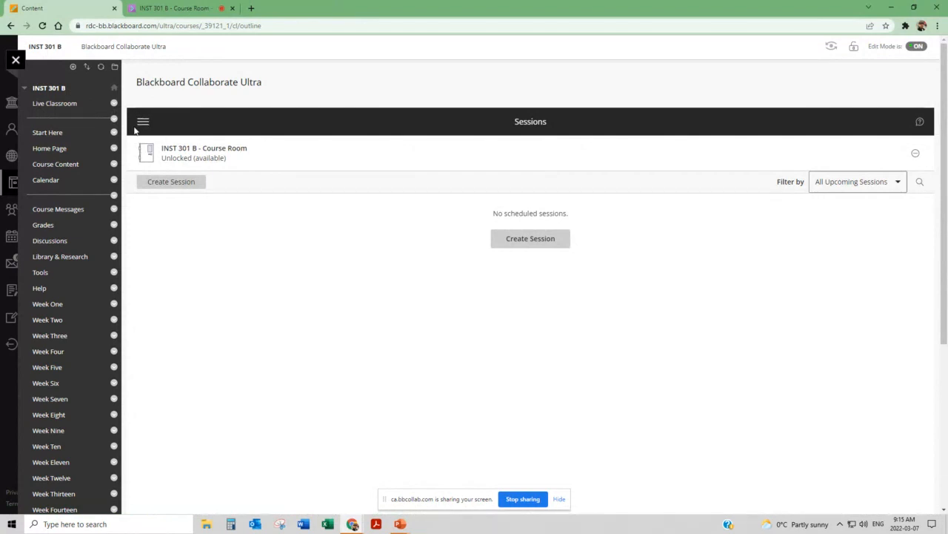
mouse_move(143, 121)
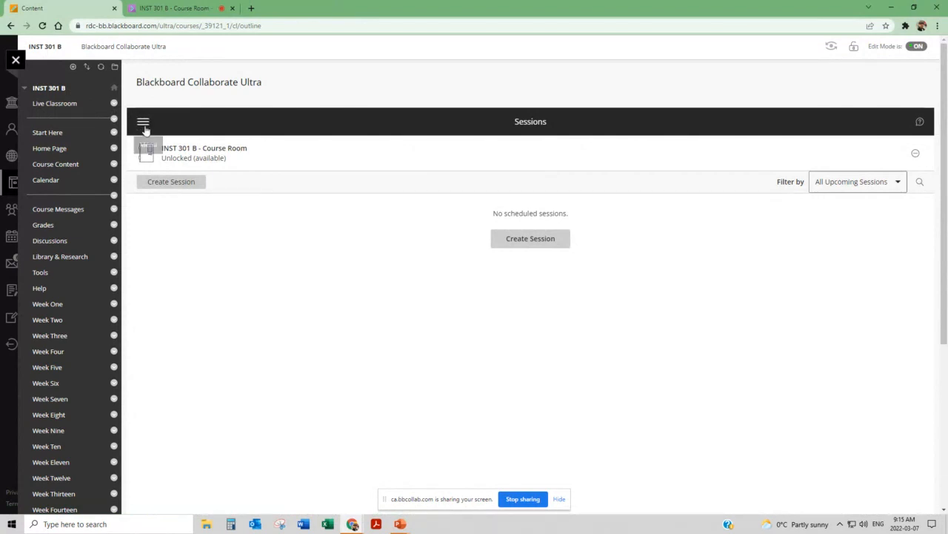
left_click(143, 122)
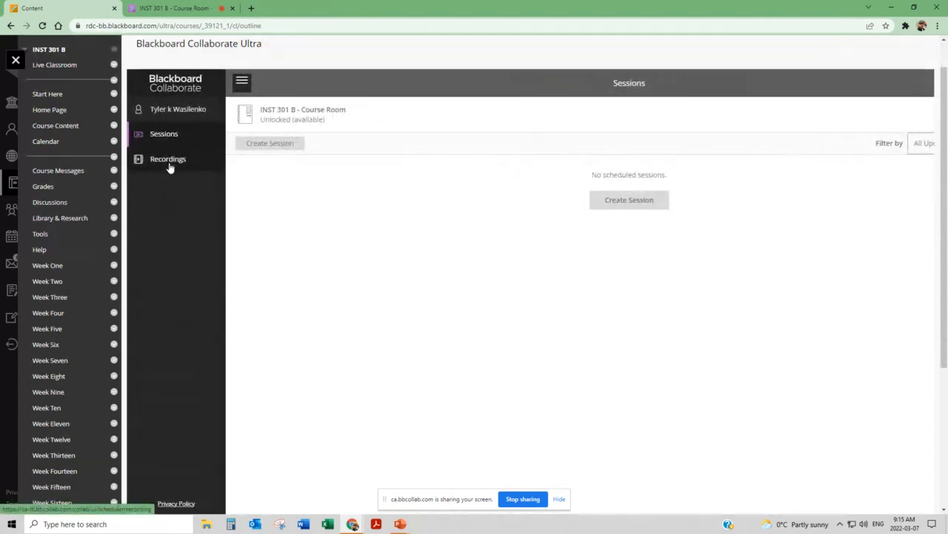
left_click(167, 158)
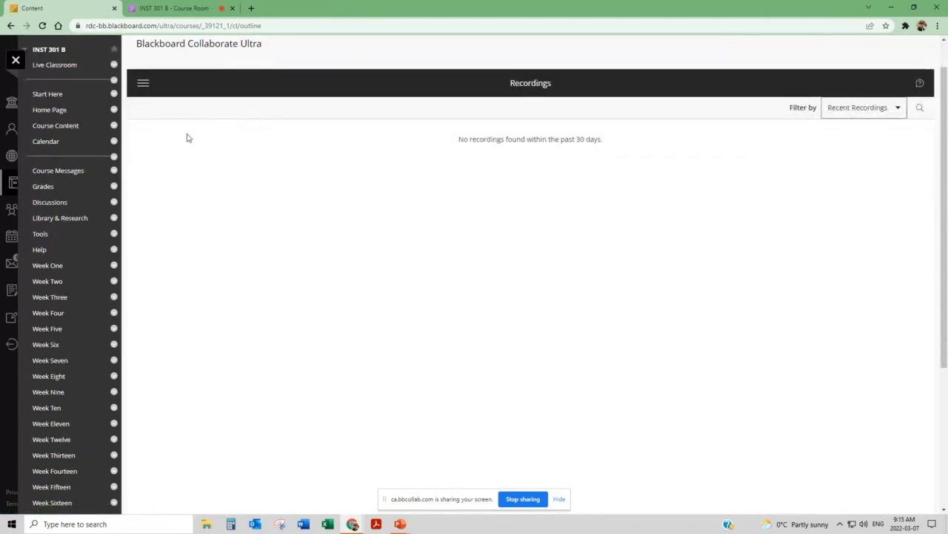
mouse_move(177, 173)
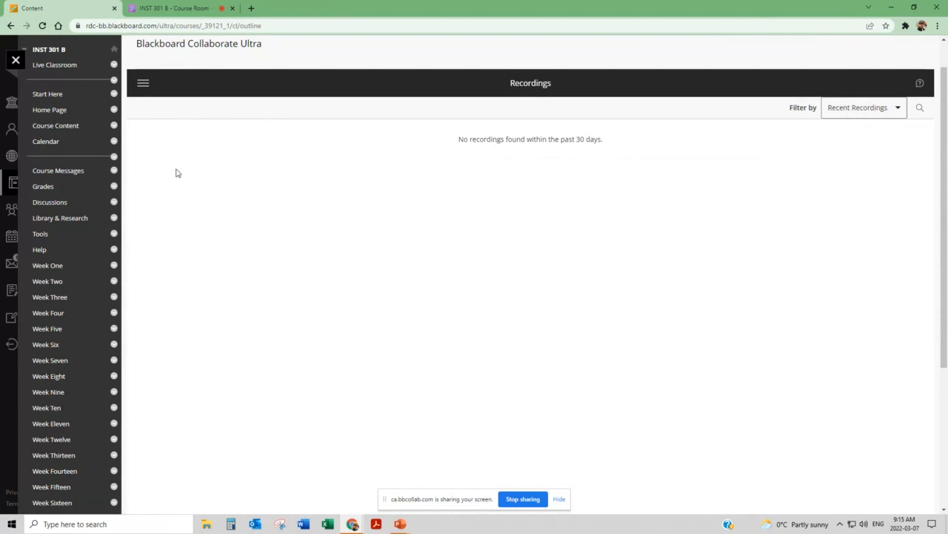
mouse_move(187, 183)
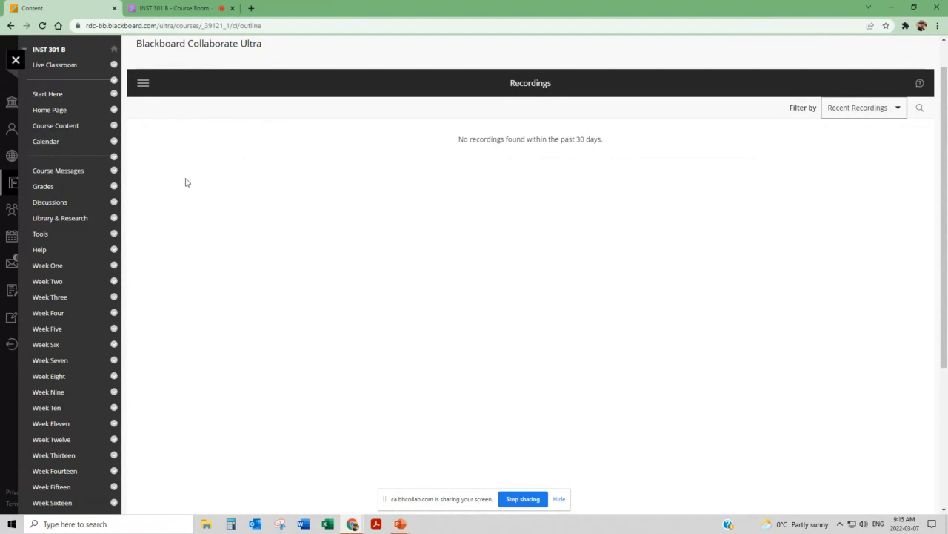
mouse_move(190, 191)
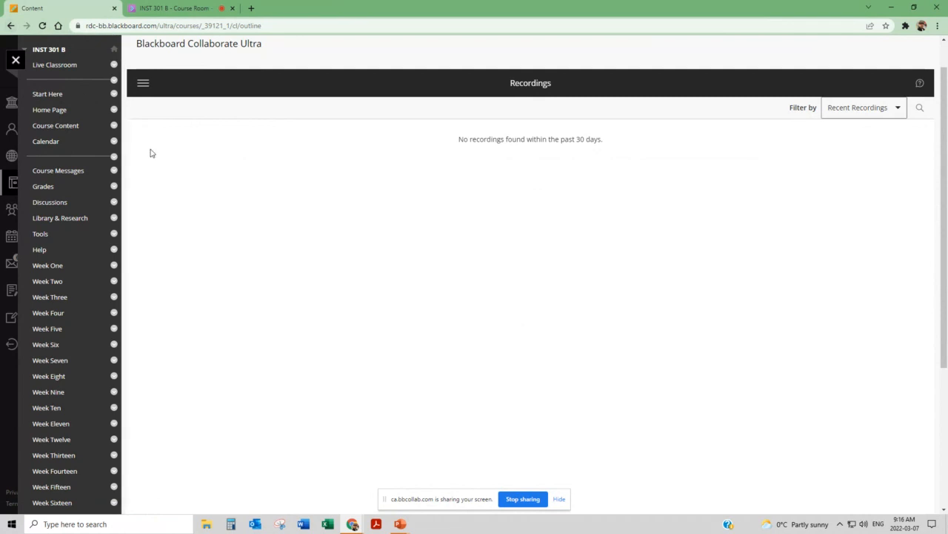
mouse_move(65, 64)
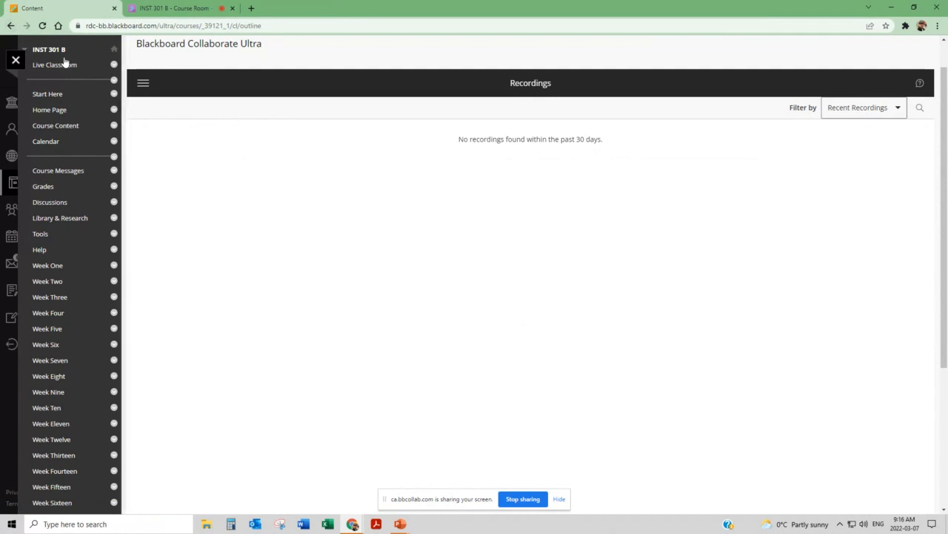
- Go back to the Live Classroom sessions list for INST 301 B
left_click(12, 26)
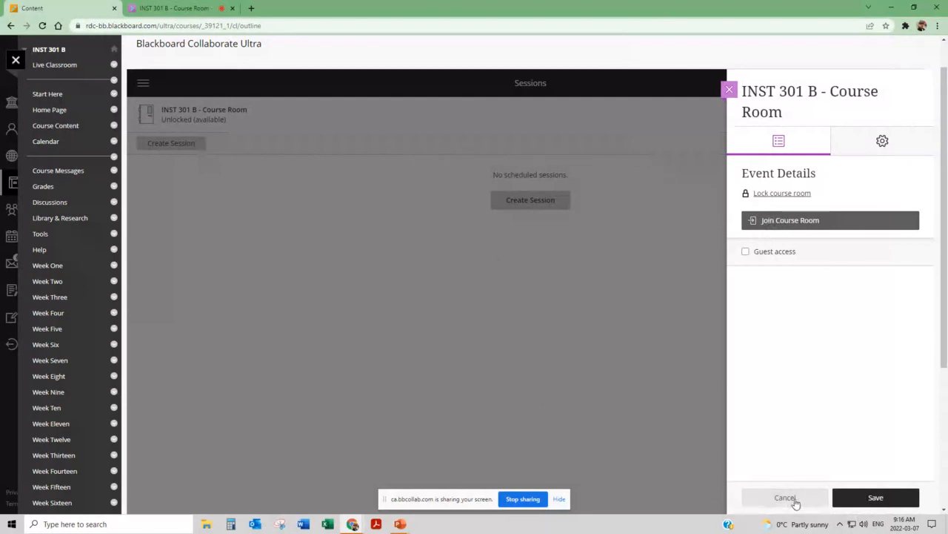
- Close the course room details without saving, returning to the May 2022 calendar
left_click(784, 497)
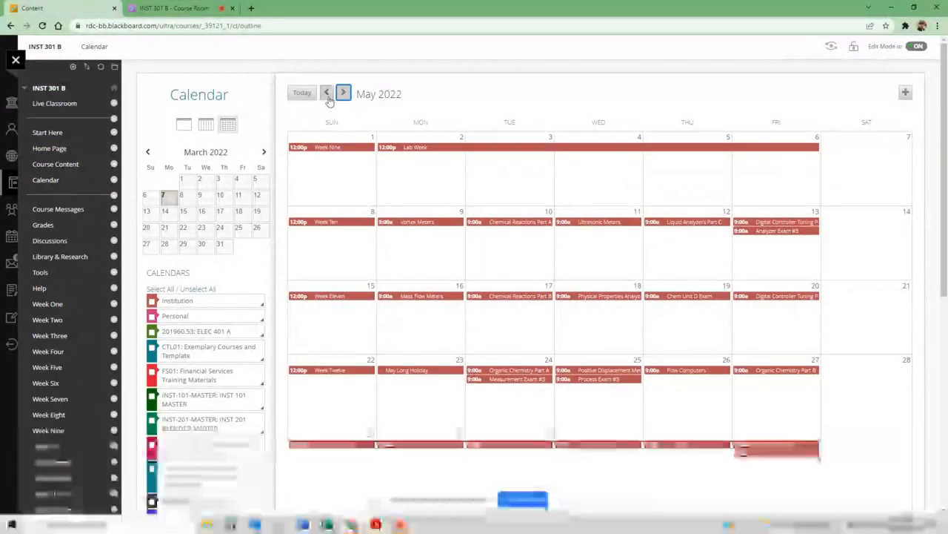
- Go back to the March 2022 calendar and scroll down through the page
left_click(327, 92)
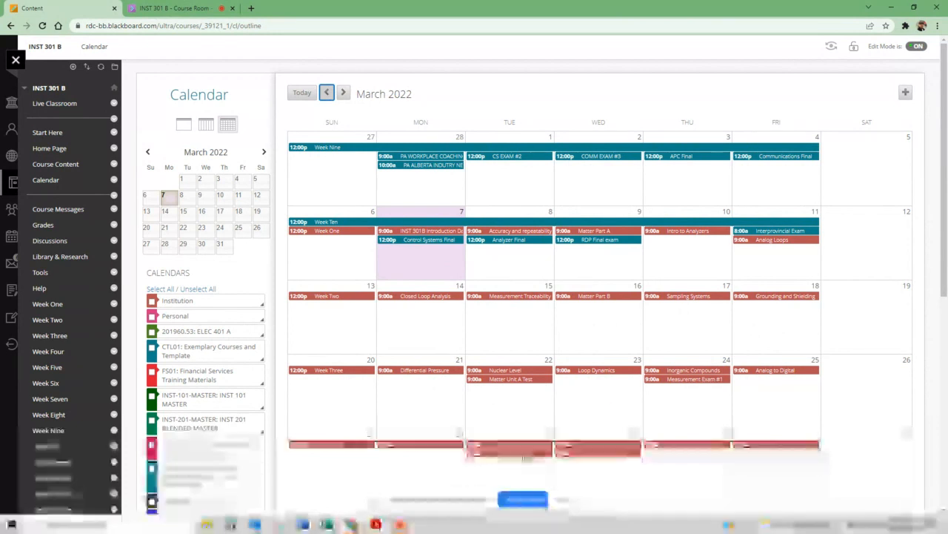
scroll("down", 3)
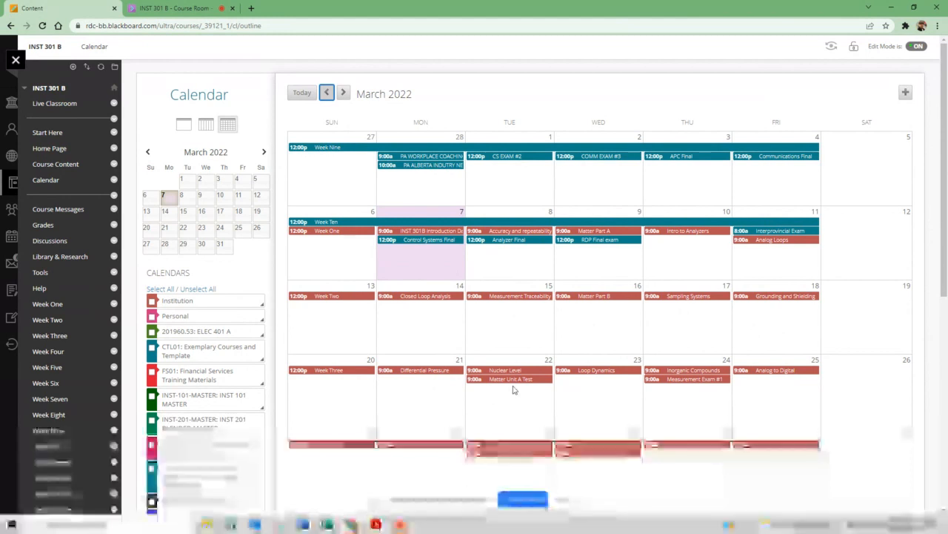
scroll("down", 3)
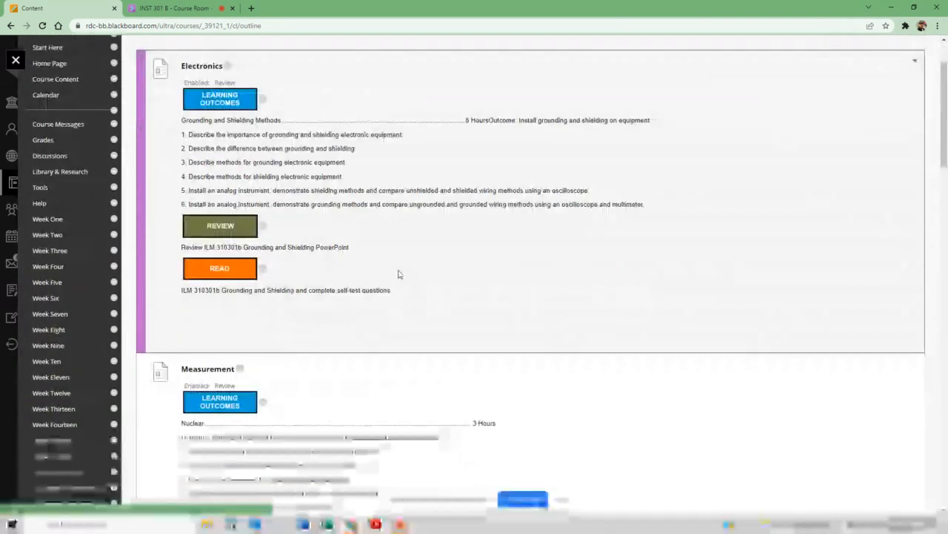
- Preview the Chemistry Unit A test, cancel out, and scroll to Measurement #1
scroll("down", 3)
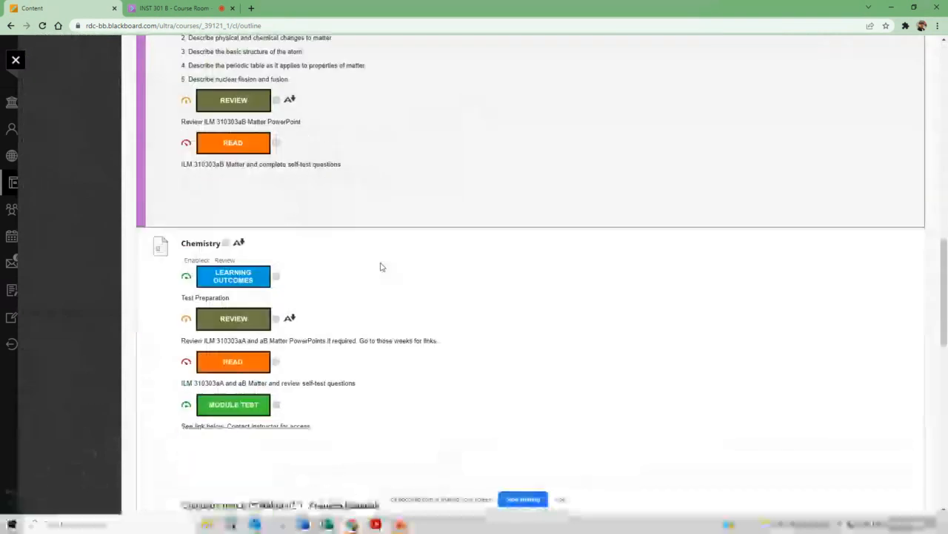
scroll("down", 3)
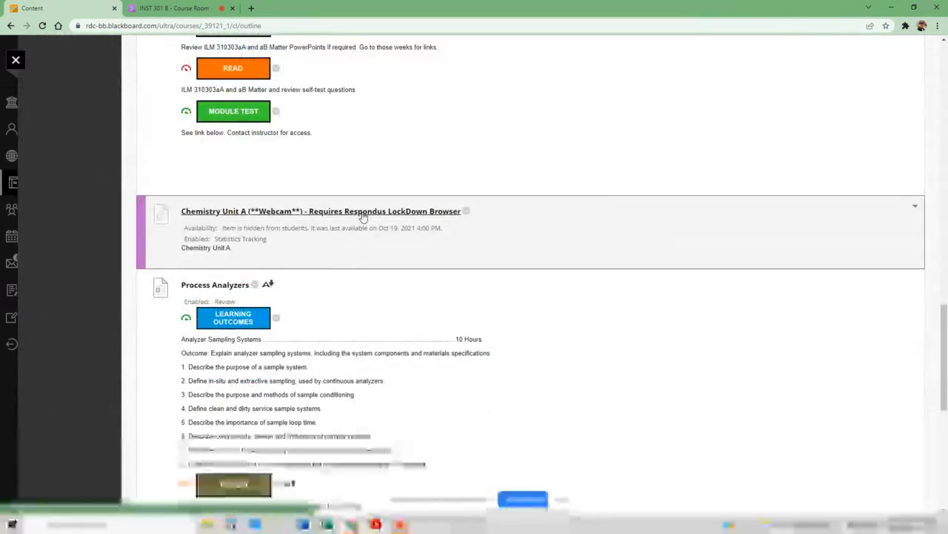
left_click(321, 211)
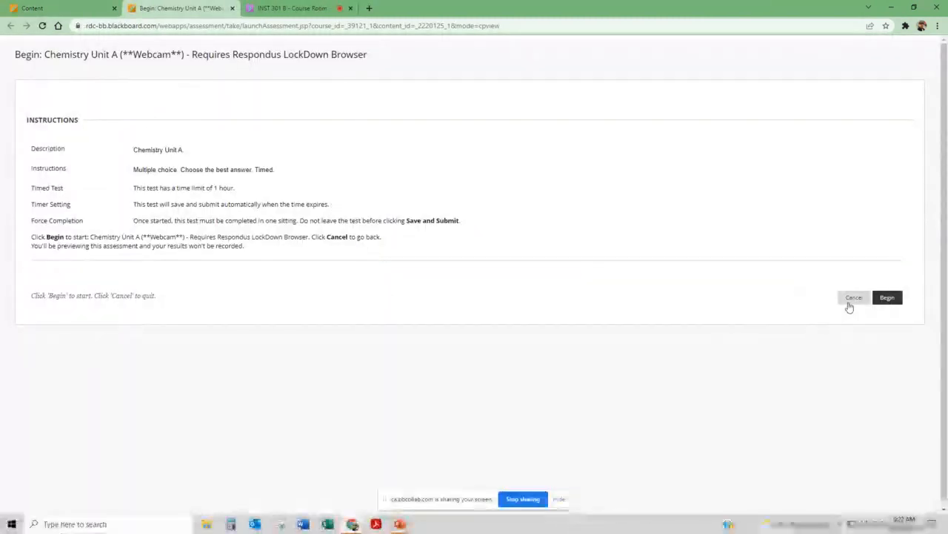
left_click(854, 297)
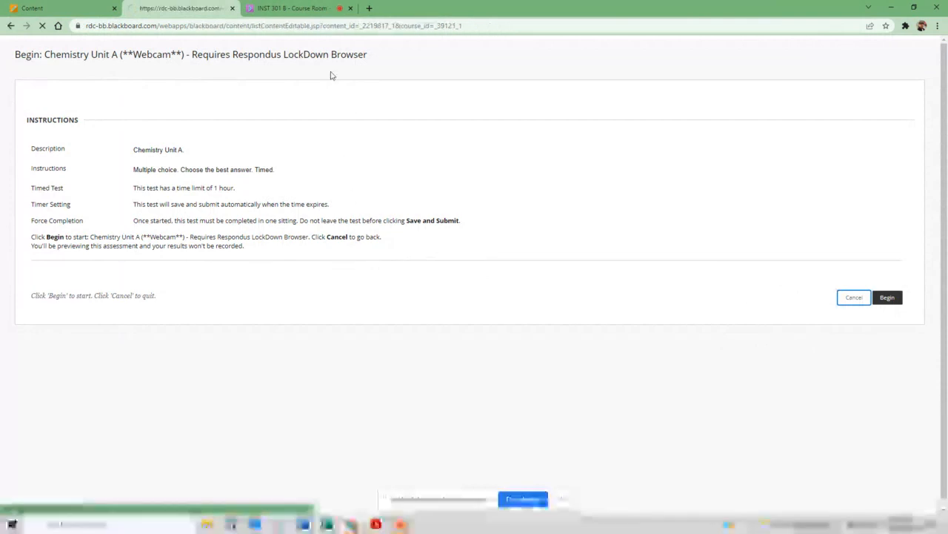
left_click(853, 297)
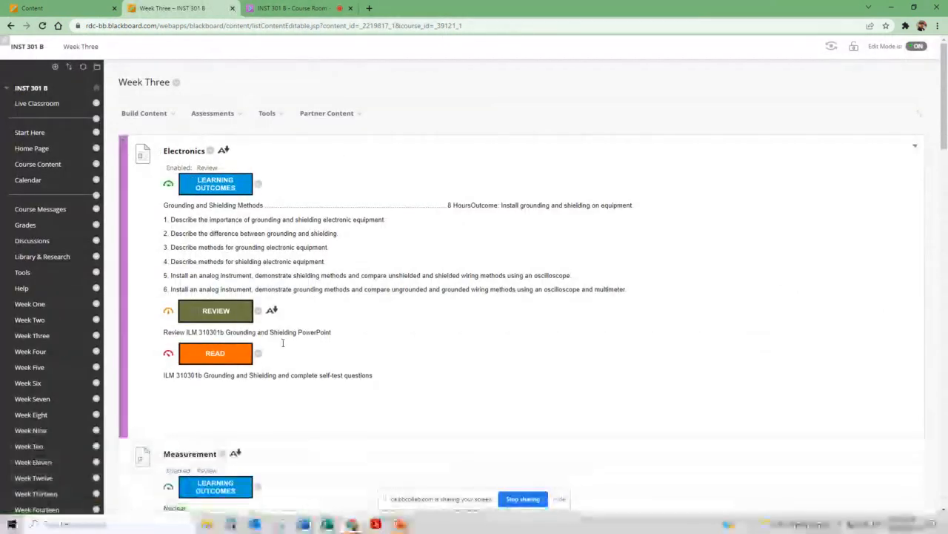
scroll("down", 3)
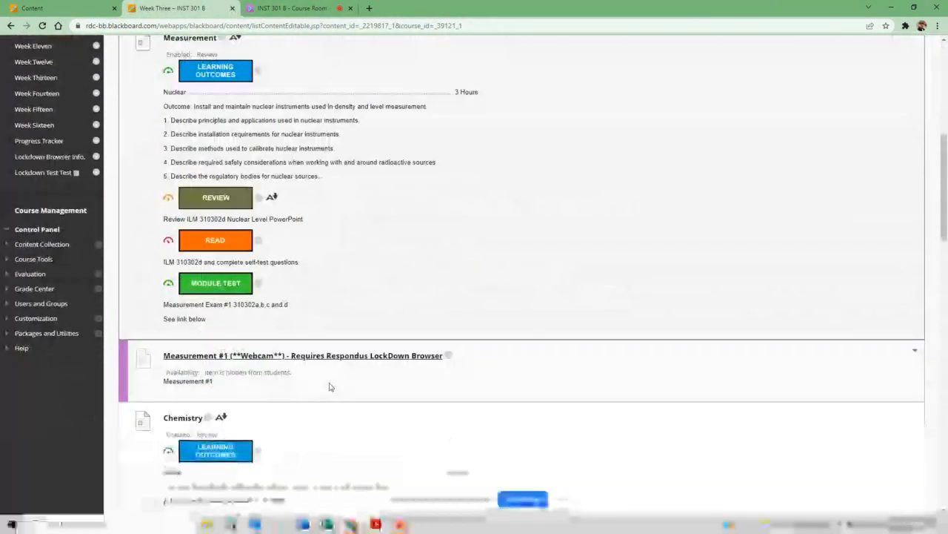
scroll("down", 3)
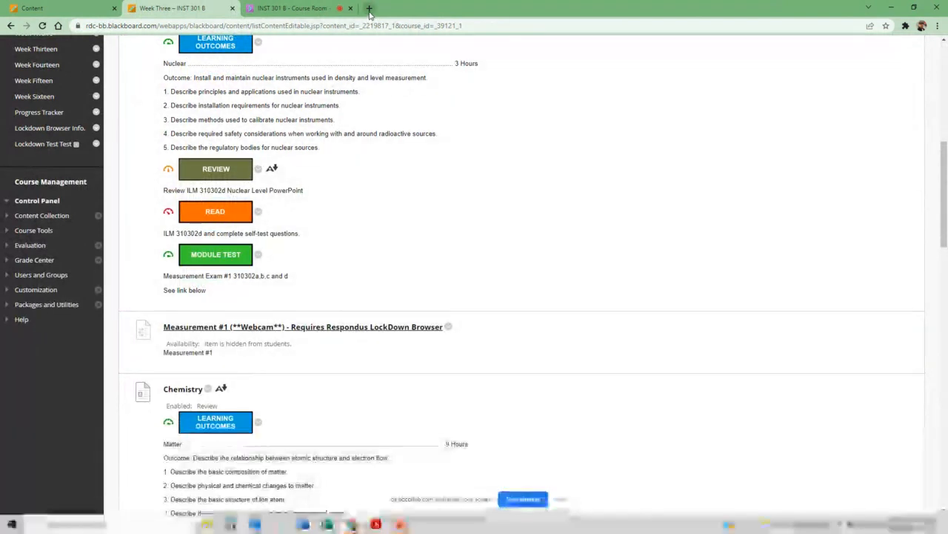
- Open a blank Chrome tab and minimize the browser to the desktop
left_click(369, 8)
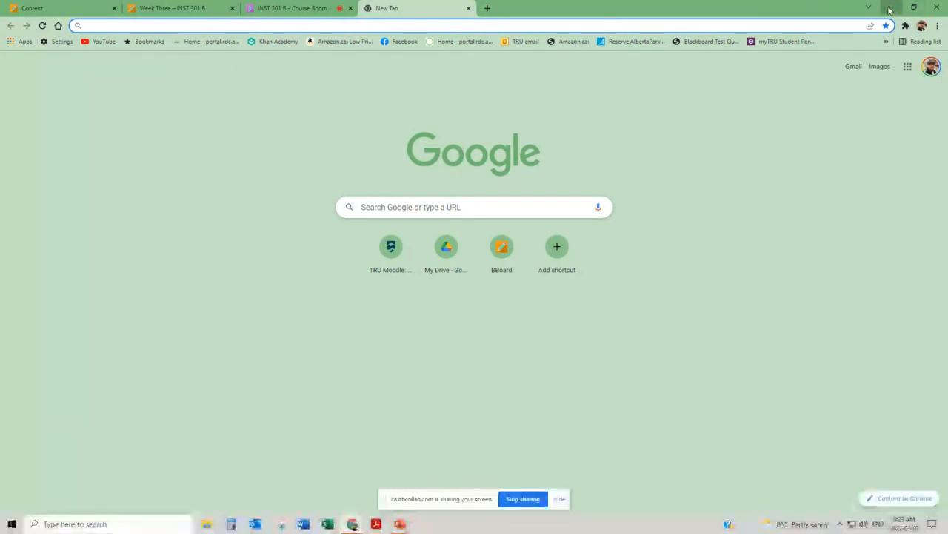
left_click(890, 6)
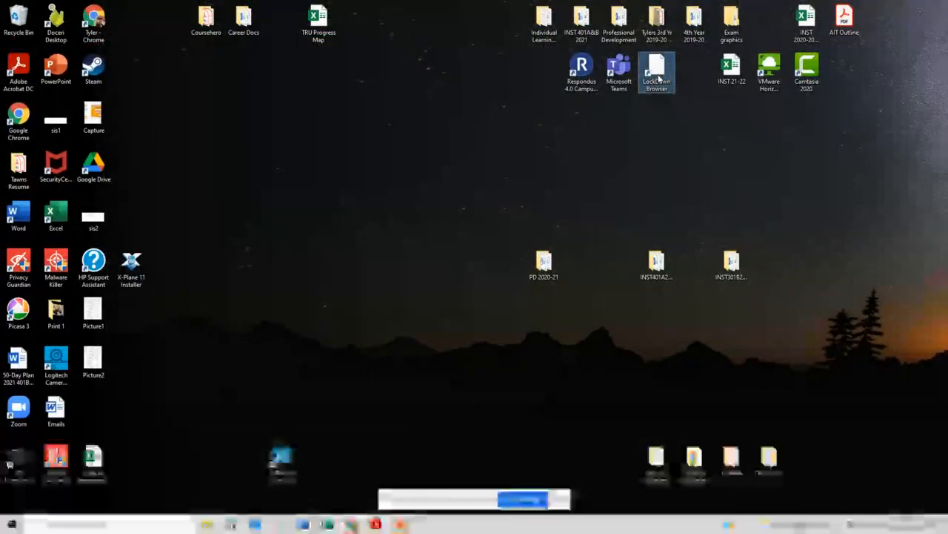